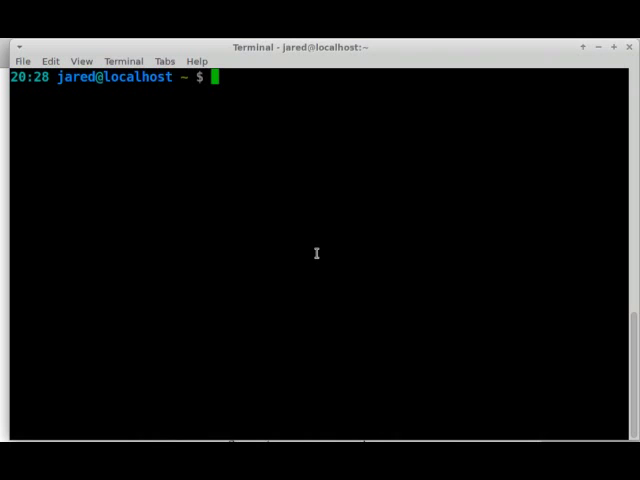
Step: Assign the shell variable a the value 5
{"action": "type", "text": "a"}
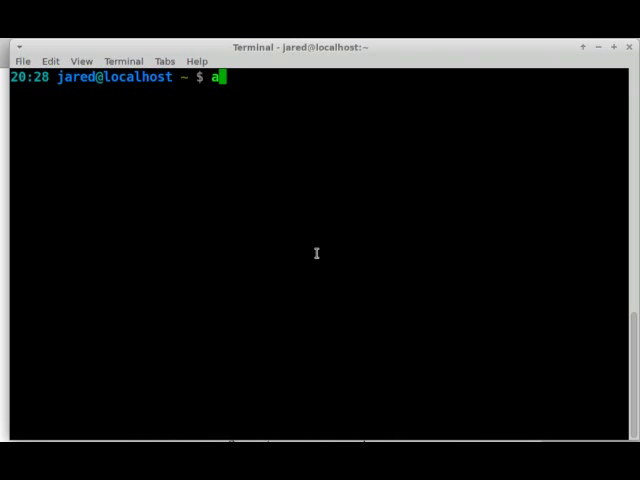
{"action": "type", "text": "="}
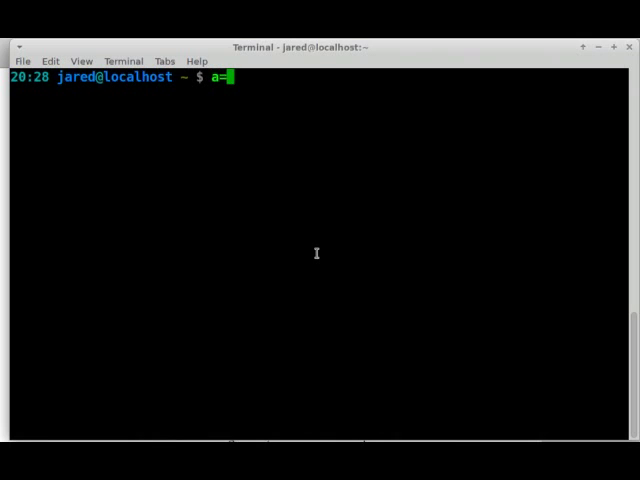
{"action": "type", "text": "5"}
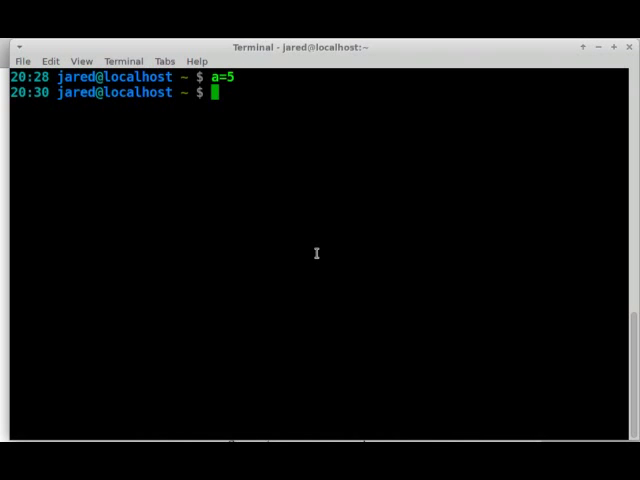
Step: Echo $a, then plain a, then $a again, printing 5, the letter a, and 5
{"action": "type", "text": "e"}
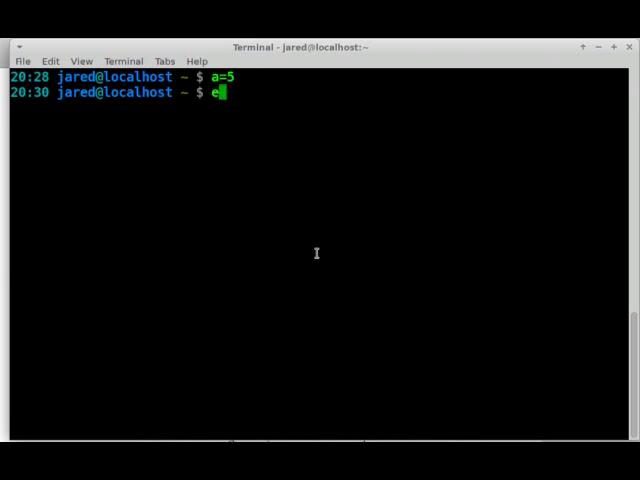
{"action": "type", "text": "cho $a"}
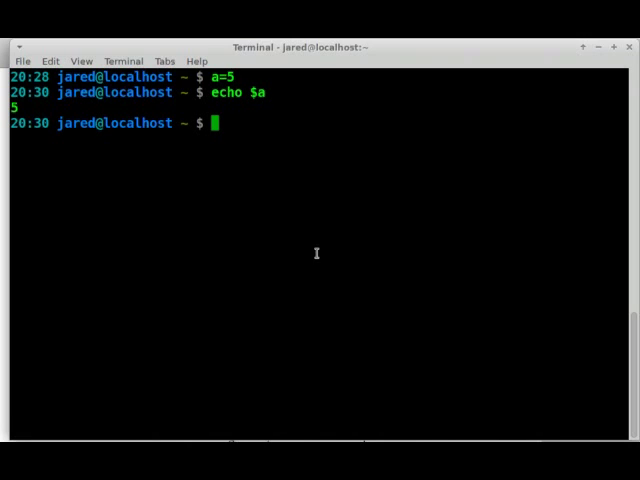
{"action": "type", "text": "echo $a"}
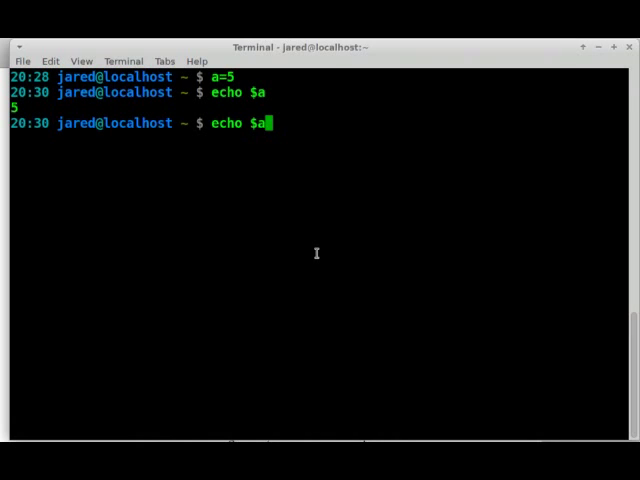
{"action": "key", "text": "BackSpace"}
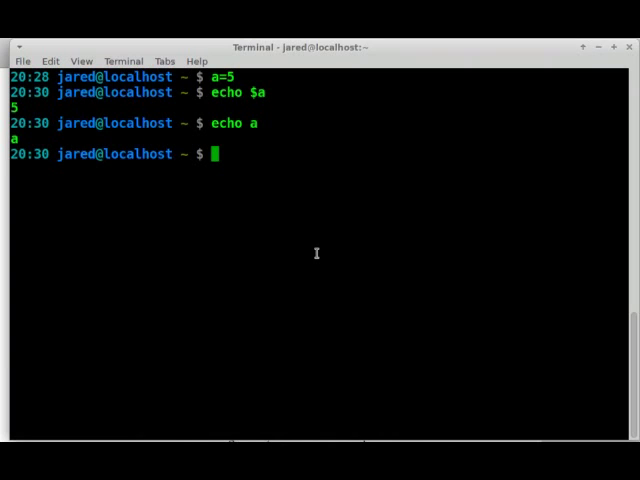
{"action": "type", "text": "echo a"}
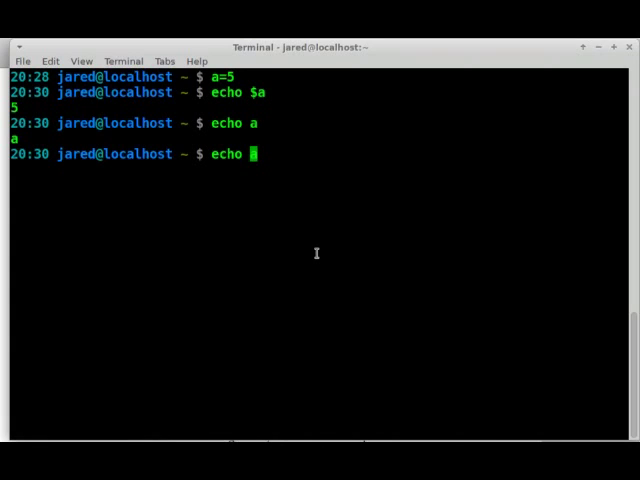
{"action": "type", "text": "$"}
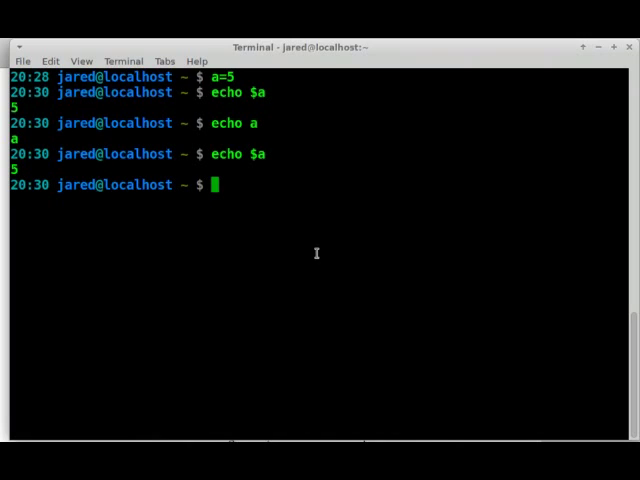
Step: Assign b="Linux is Awesome!" and echo $b to print the string back
{"action": "type", "text": "b"}
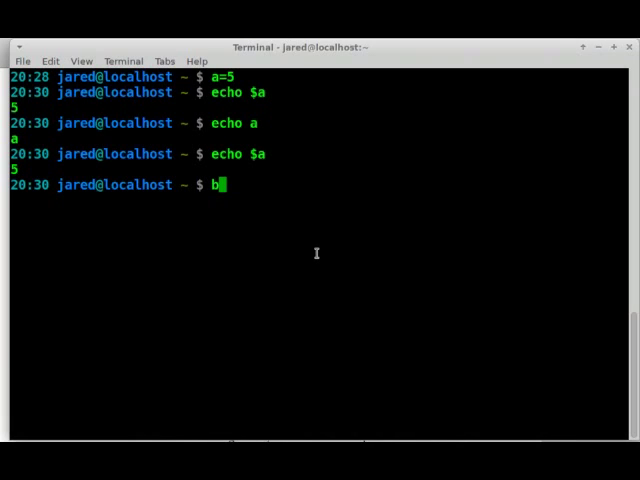
{"action": "type", "text": "=\"L"}
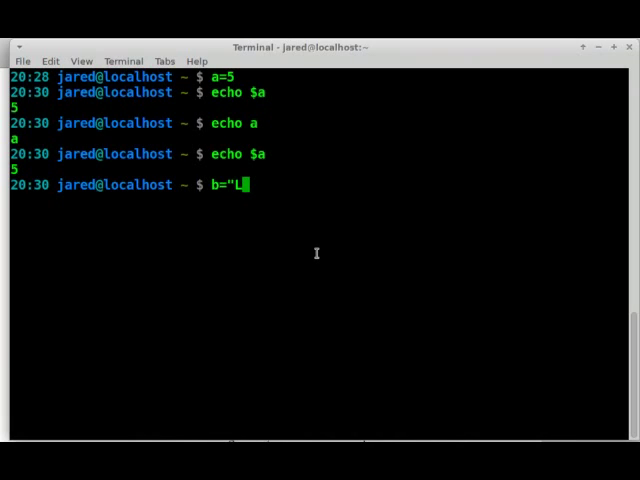
{"action": "type", "text": "inux is Awesome!"}
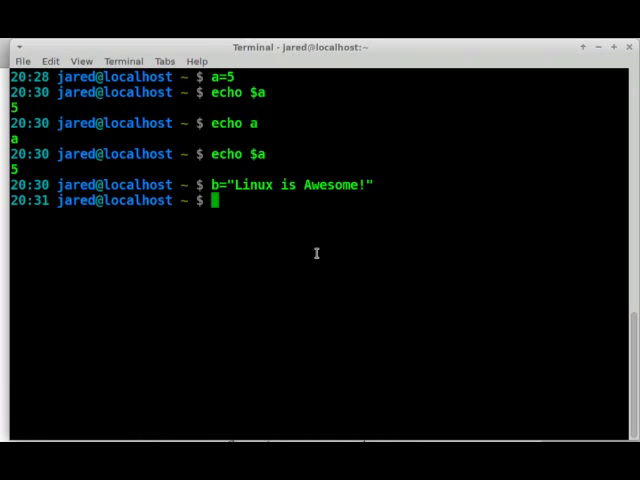
{"action": "type", "text": "echo $a"}
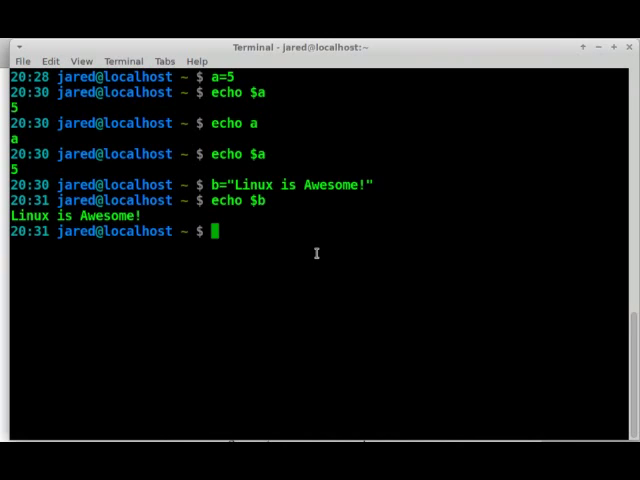
{"action": "type", "text": "c"}
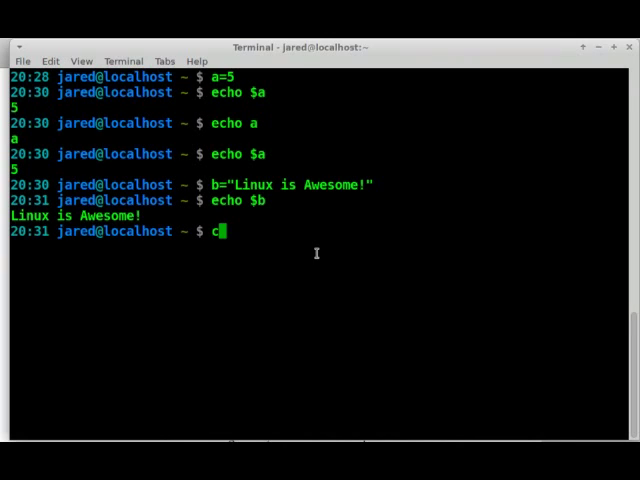
Step: Assign c="My favorite number is $a" and echo $c, printing My favorite number is 5
{"action": "type", "text": "="}
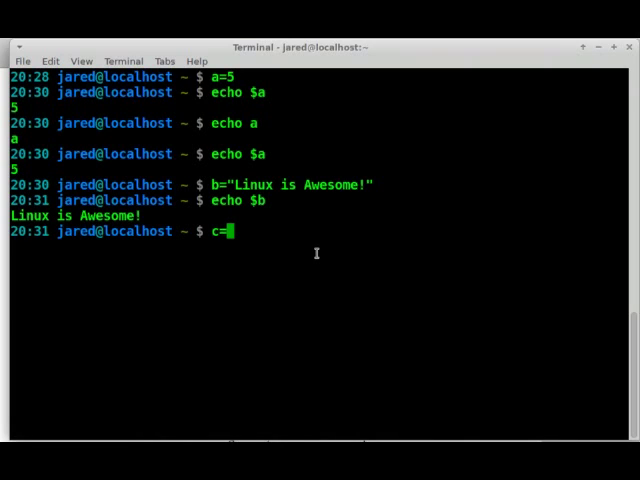
{"action": "type", "text": "\""}
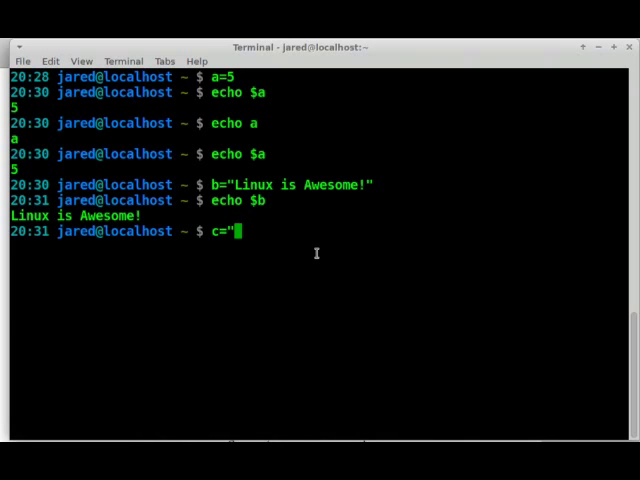
{"action": "type", "text": "M"}
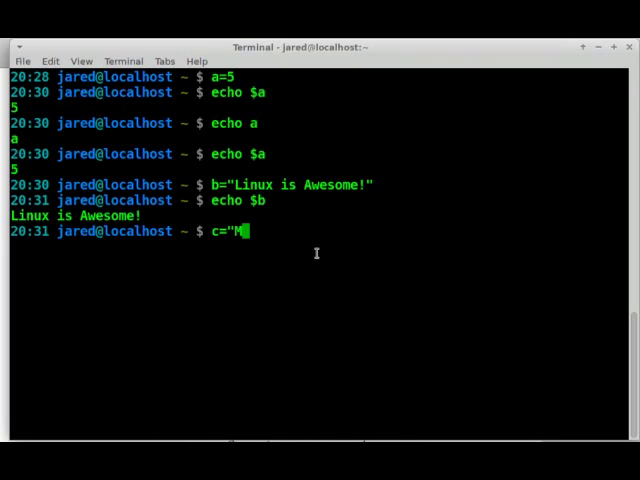
{"action": "type", "text": "y favorit"}
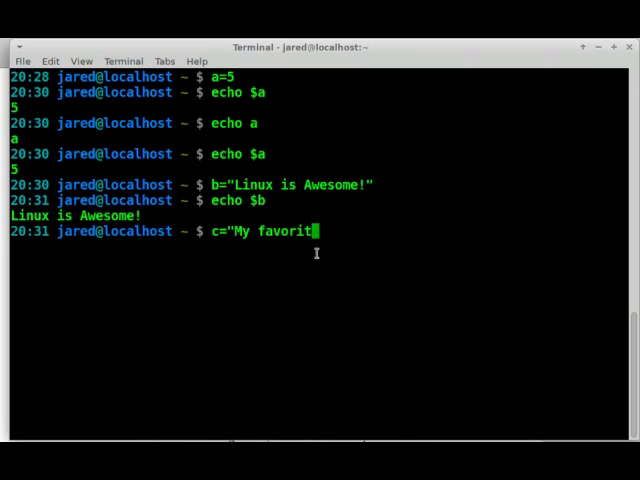
{"action": "type", "text": "num"}
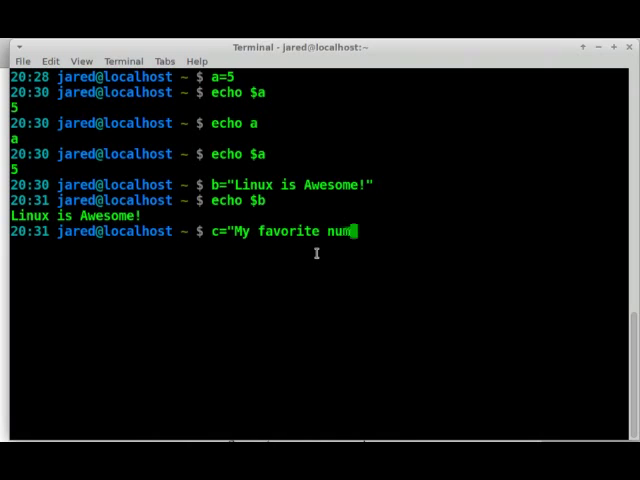
{"action": "type", "text": "ber is $a"}
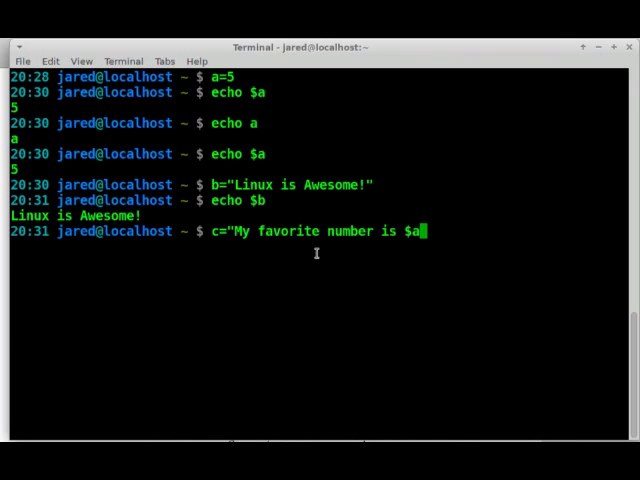
{"action": "type", "text": "\""}
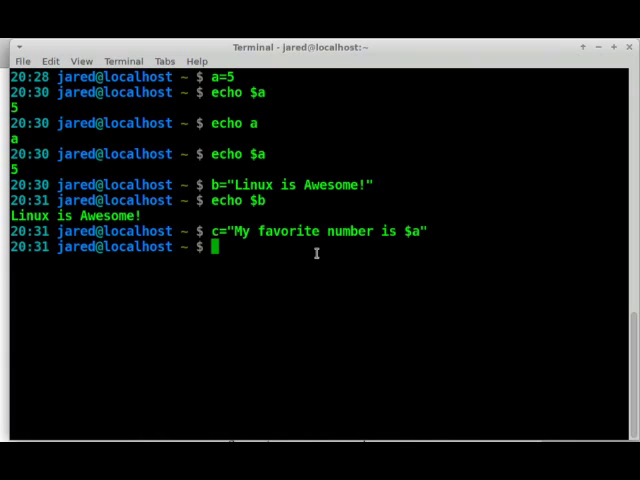
{"action": "type", "text": "ec"}
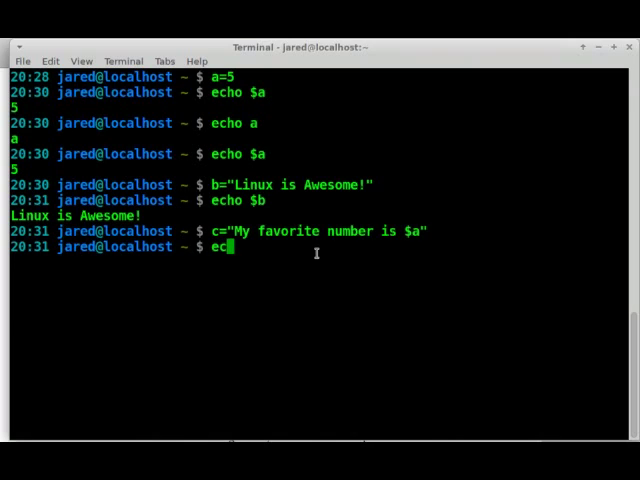
{"action": "type", "text": "ho $c"}
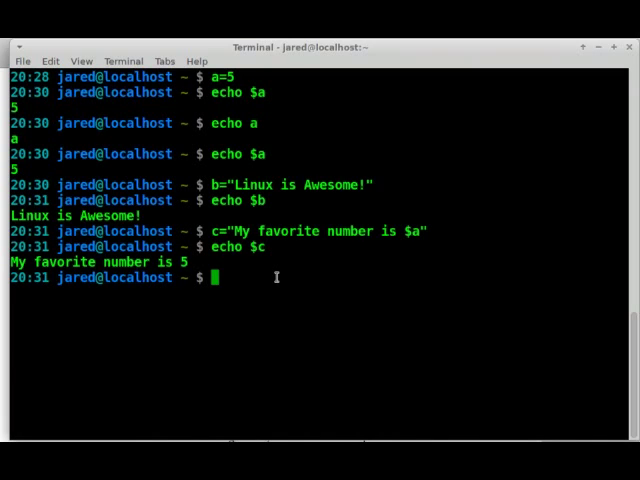
Step: Assign d="$b and $c" to join the two earlier strings
{"action": "type", "text": "d"}
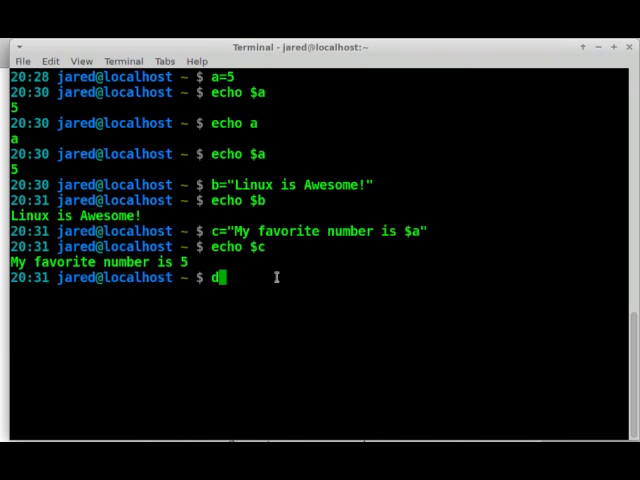
{"action": "type", "text": "="}
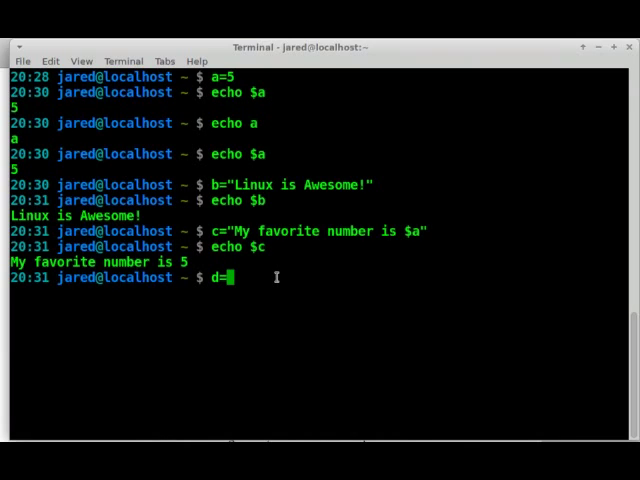
{"action": "type", "text": "\"$b"}
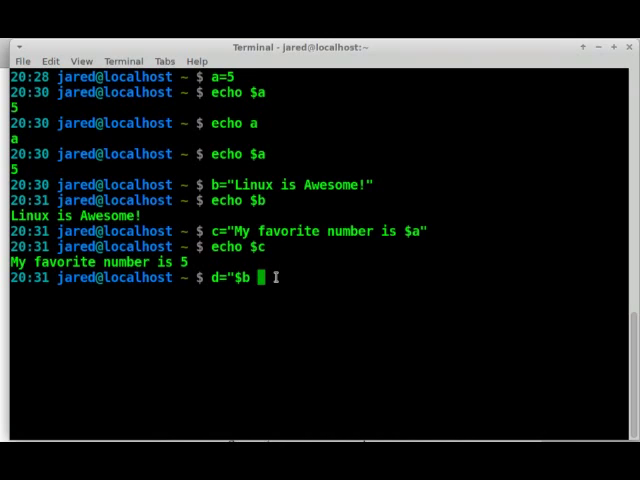
{"action": "type", "text": "and"}
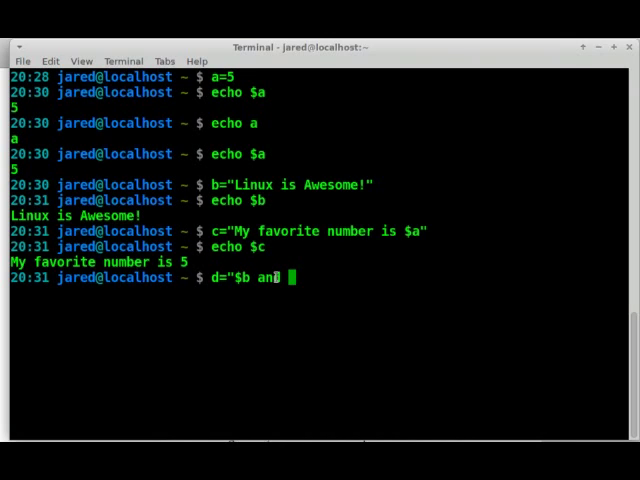
{"action": "type", "text": "$"}
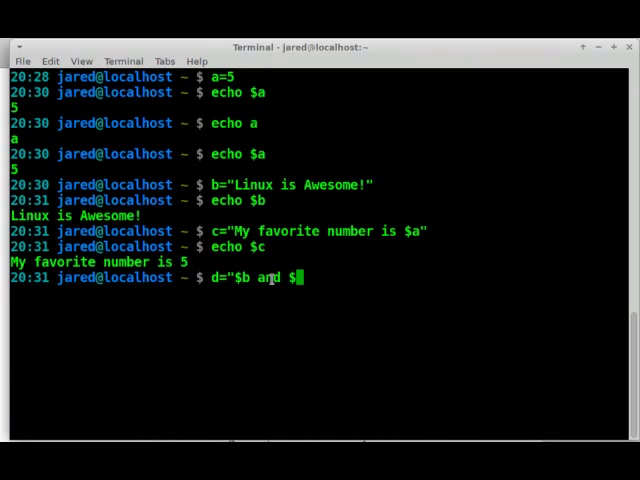
{"action": "type", "text": "c\""}
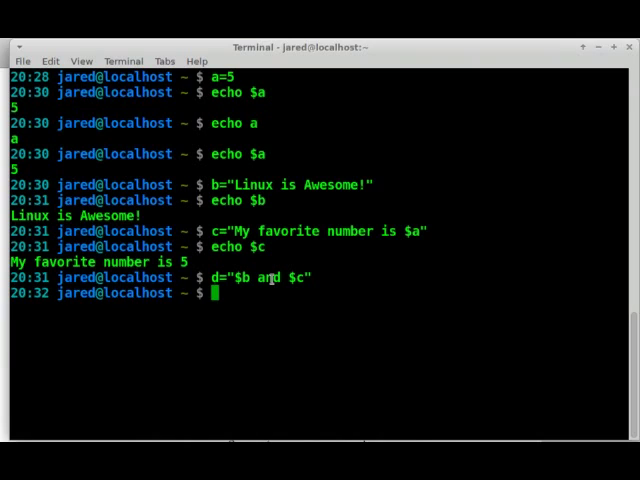
Step: Echo $d, printing Linux is Awesome! and My favorite number is 5
{"action": "type", "text": "e"}
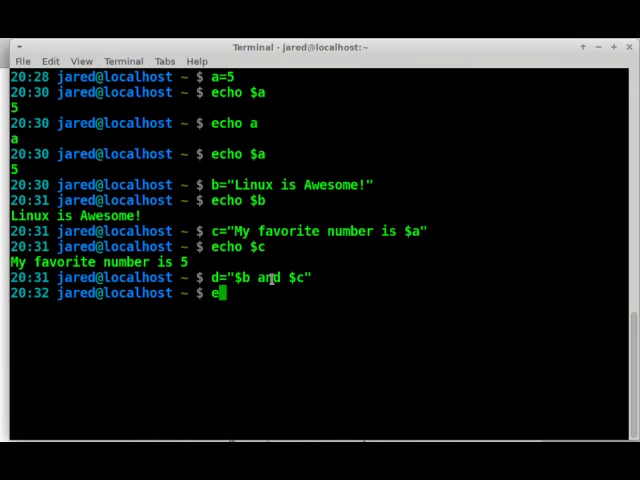
{"action": "type", "text": "cho $d"}
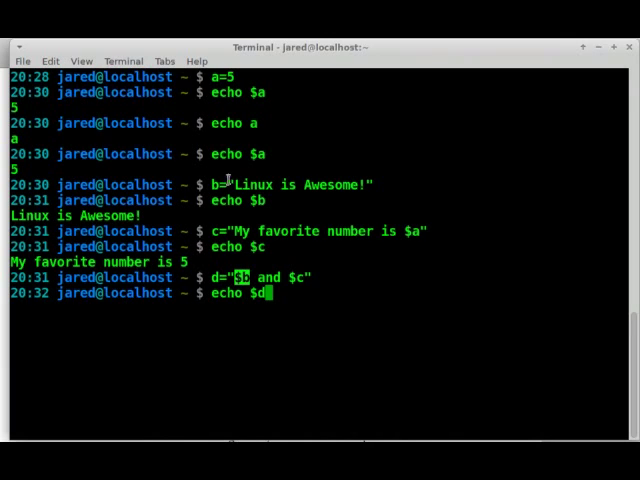
{"action": "double_click", "coordinate": [300, 184]}
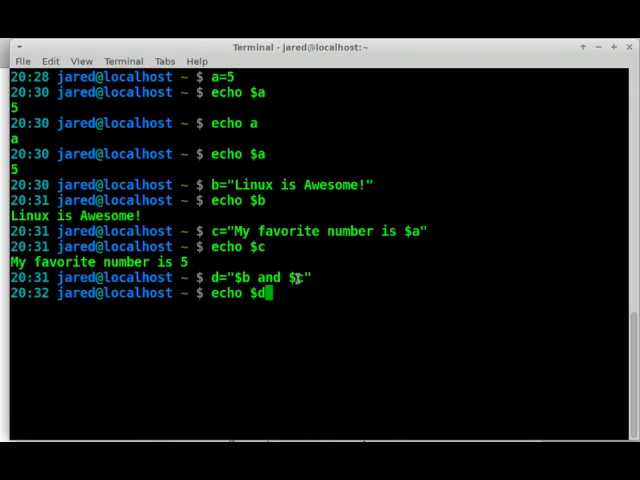
{"action": "double_click", "coordinate": [270, 232]}
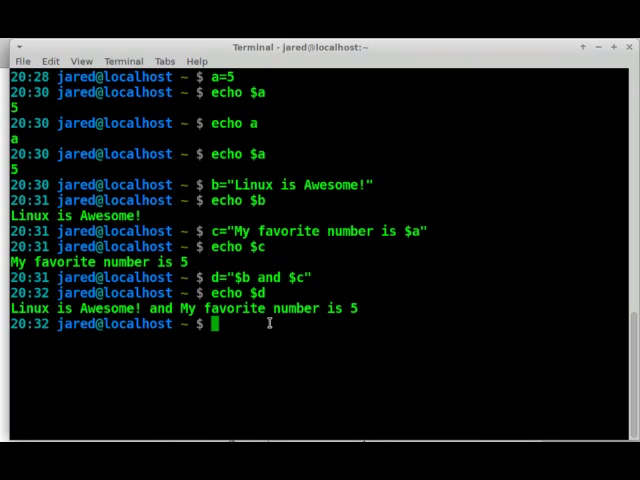
{"action": "mouse_move", "coordinate": [304, 350]}
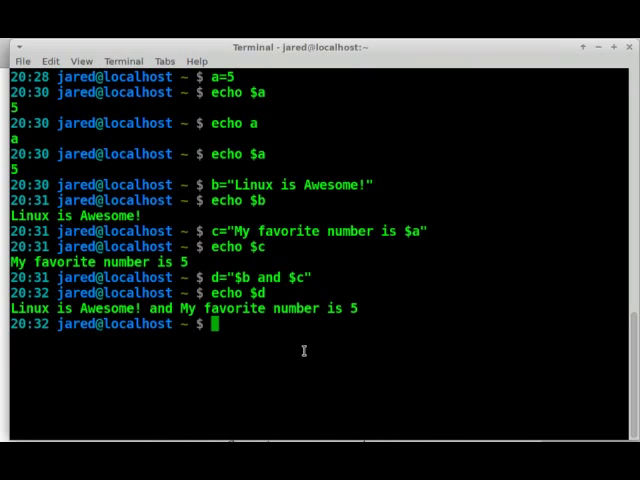
Step: Start e=$(ls -l ~/Documents/") with a stray quote, then cancel it with Ctrl+C
{"action": "type", "text": "e"}
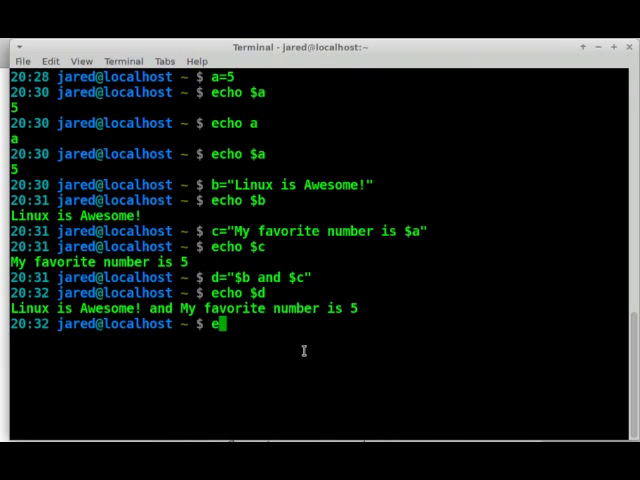
{"action": "type", "text": "="}
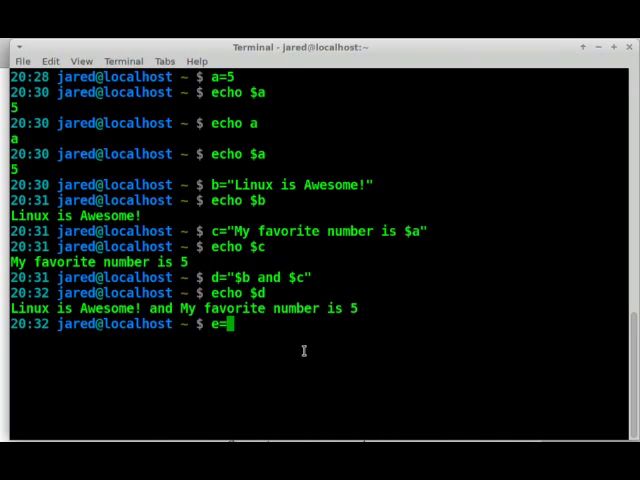
{"action": "type", "text": "$"}
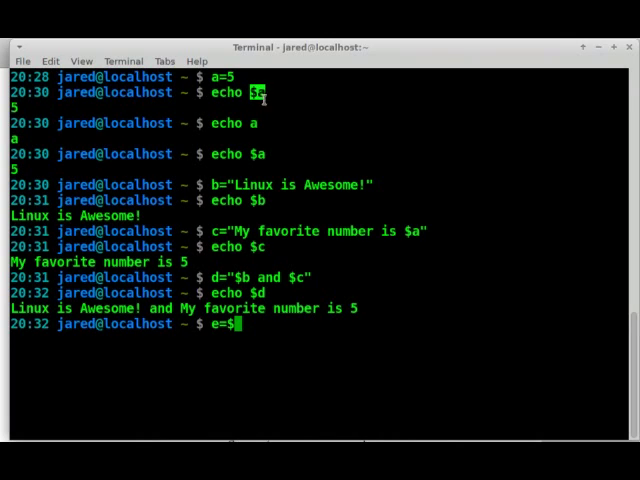
{"action": "mouse_move", "coordinate": [324, 356]}
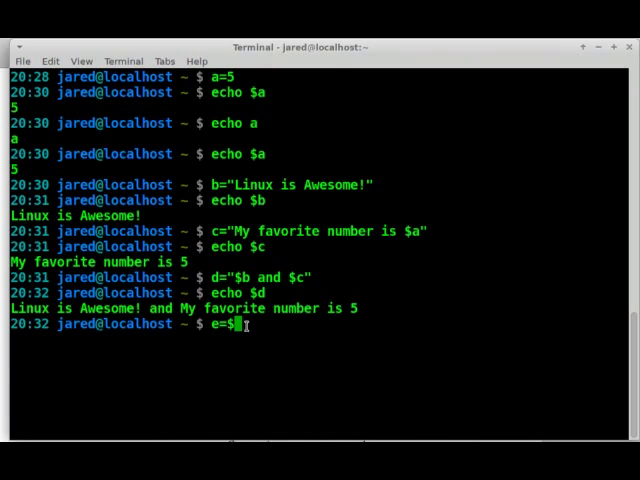
{"action": "type", "text": "("}
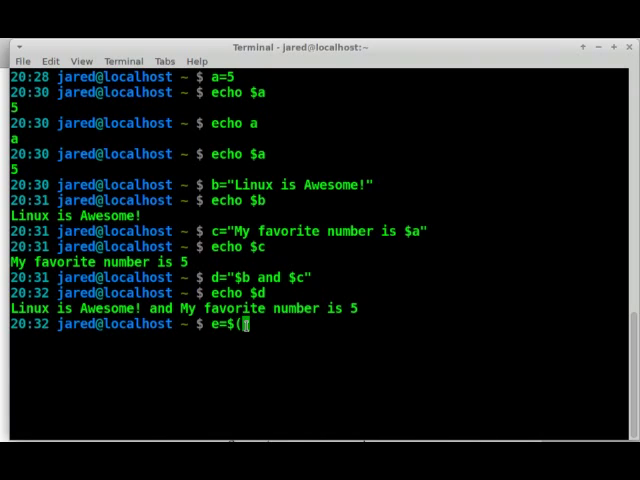
{"action": "mouse_move", "coordinate": [356, 352]}
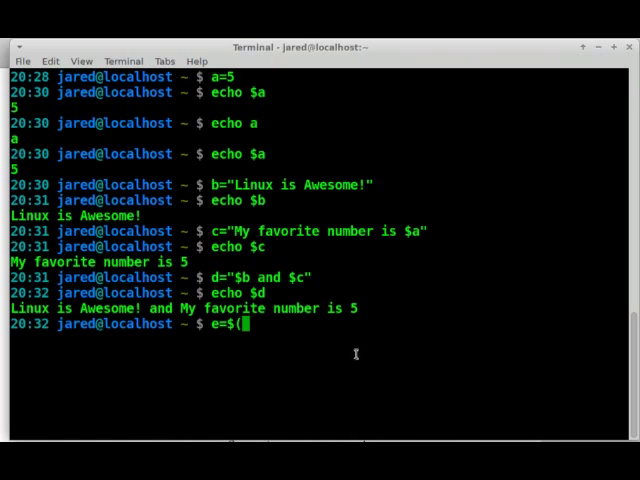
{"action": "type", "text": ")"}
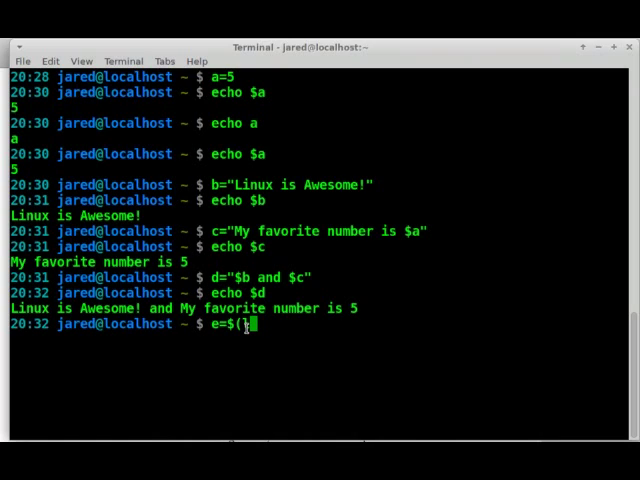
{"action": "type", "text": "s -l ~"}
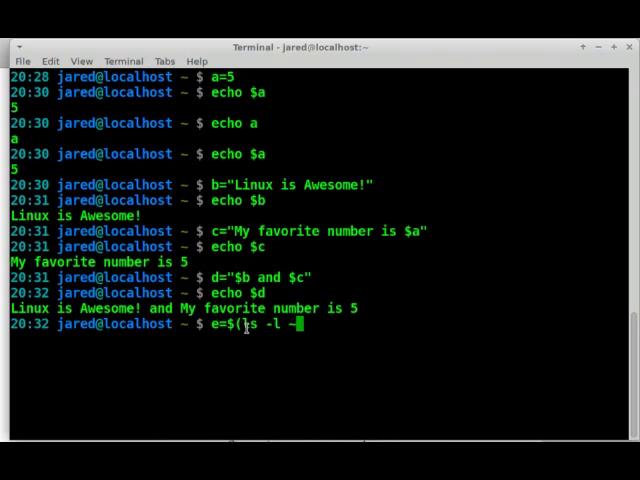
{"action": "type", "text": "Documents/"}
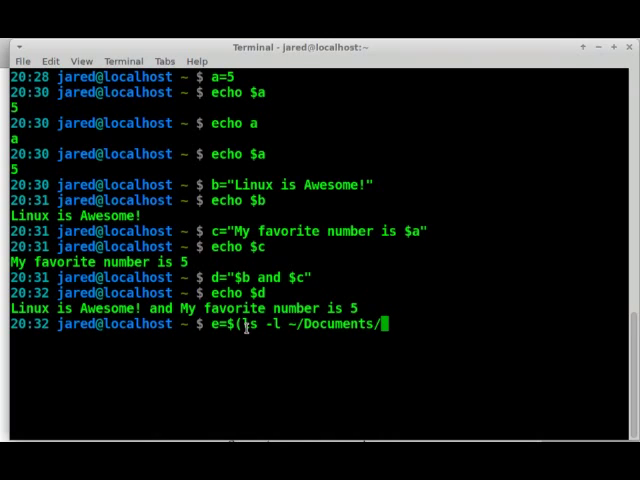
{"action": "type", "text": "\")"}
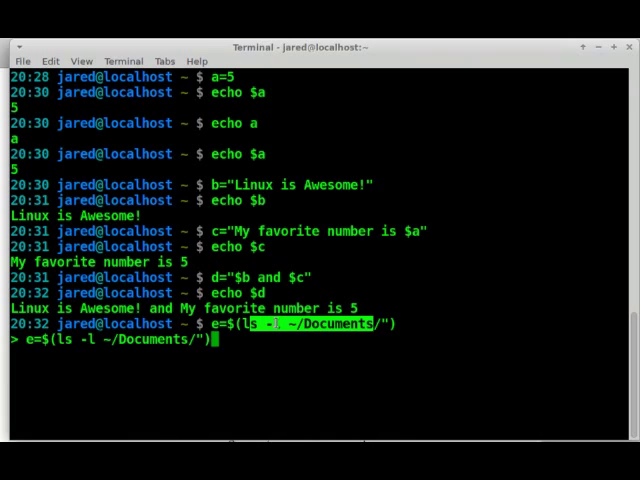
{"action": "key", "text": "ctrl+c"}
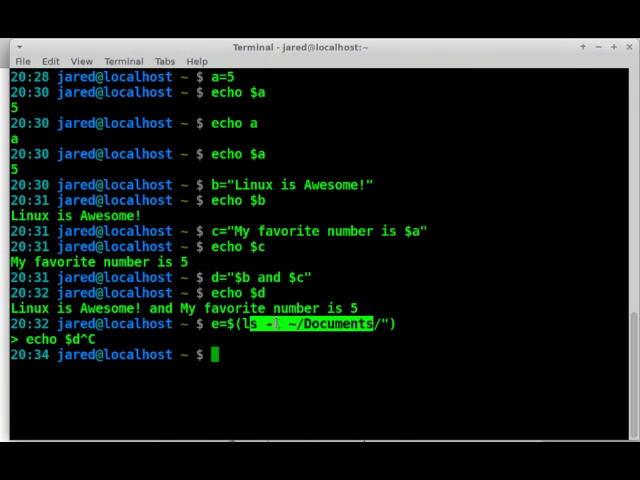
Step: Assign e=$(ls -l ~/Documents/) correctly and begin echoing $e
{"action": "type", "text": "e=$(ls -l ~/Documents/)"}
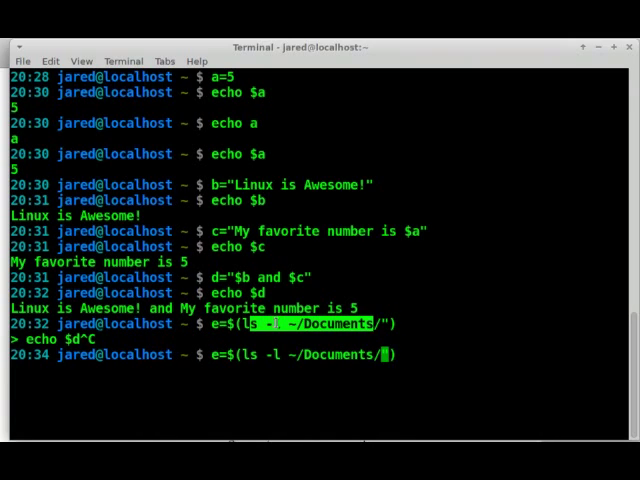
{"action": "type", "text": "\")"}
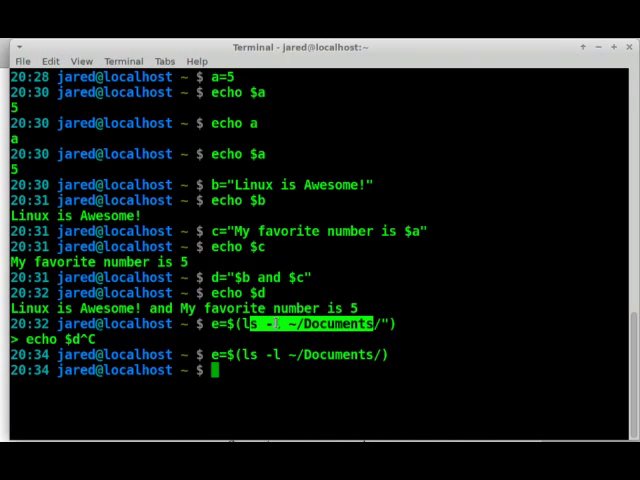
{"action": "type", "text": "e"}
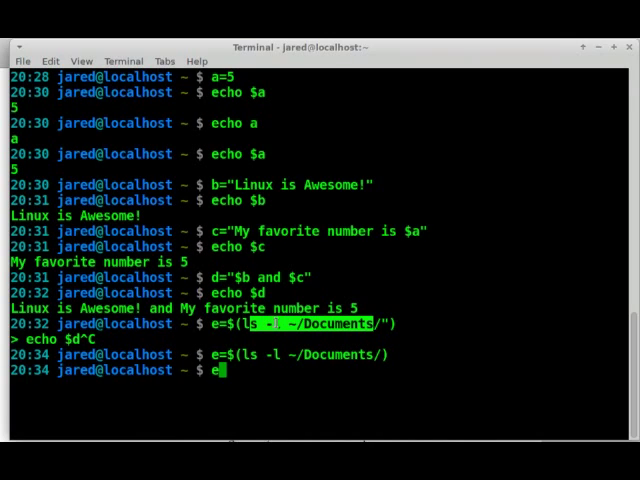
{"action": "type", "text": "cho $e"}
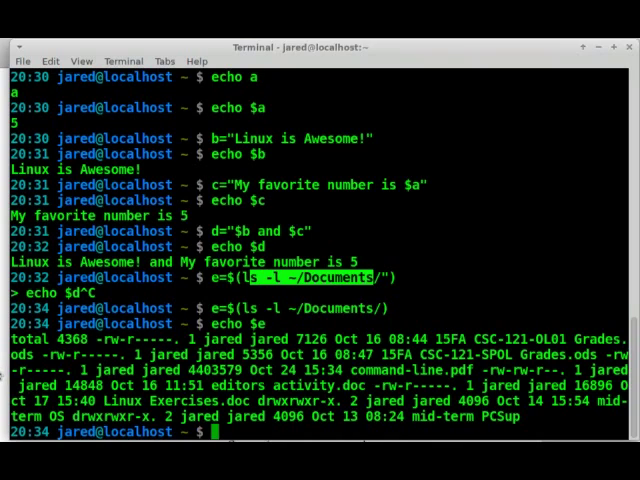
{"action": "mouse_move", "coordinate": [8, 384]}
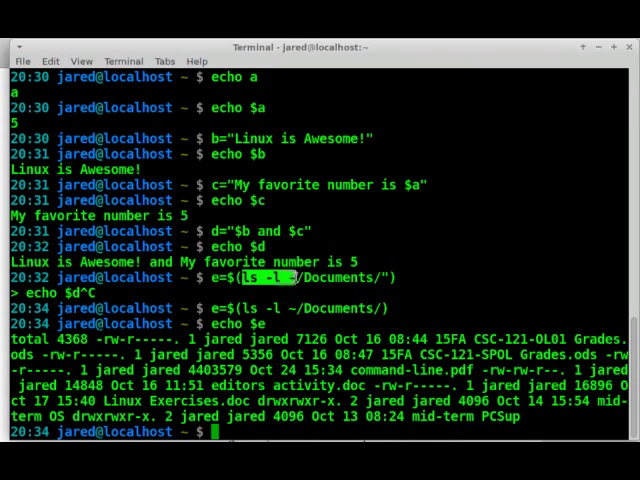
Step: Run ls -l ~/Documents/ directly to list the folder as separate lines for comparison
{"action": "right_click", "coordinate": [376, 284]}
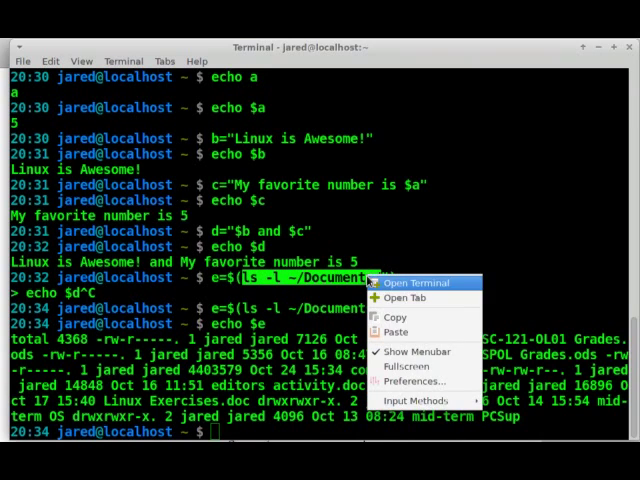
{"action": "left_click", "coordinate": [416, 282]}
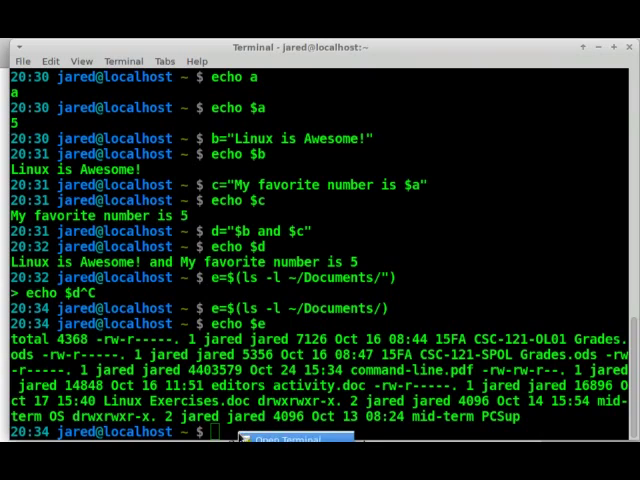
{"action": "type", "text": "ls -l ~/Documents/"}
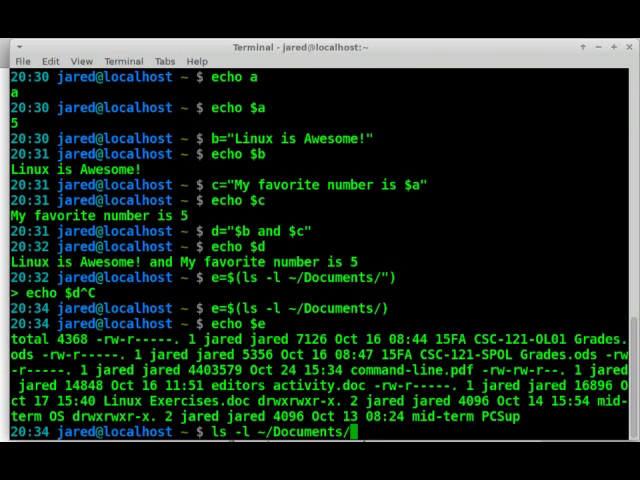
{"action": "key", "text": "Return"}
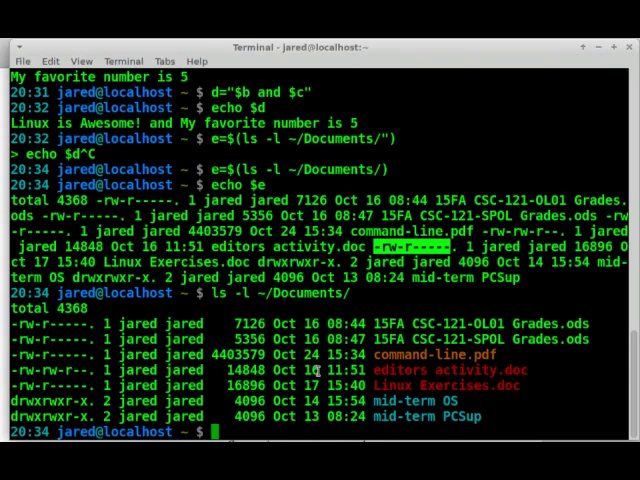
{"action": "mouse_move", "coordinate": [284, 188]}
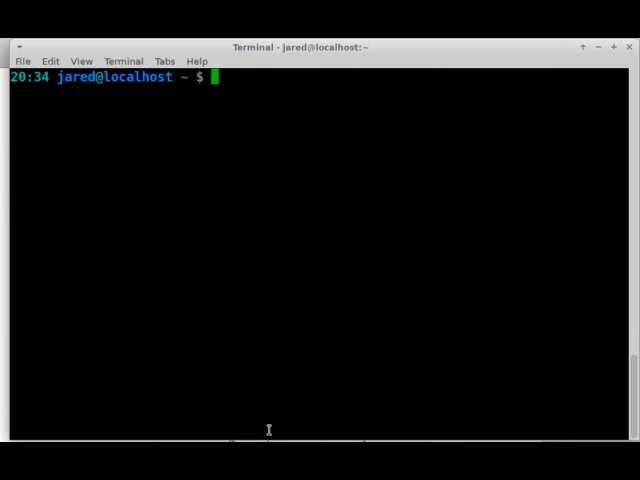
Step: Echo $a, assign f=12, and echo $f to print 12
{"action": "type", "text": "e"}
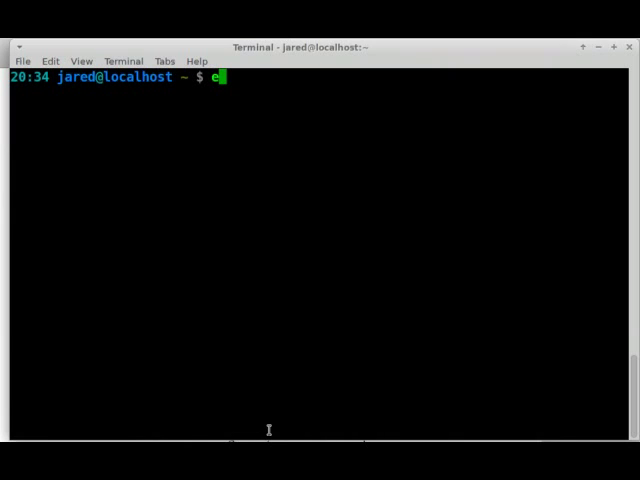
{"action": "type", "text": "cho $a"}
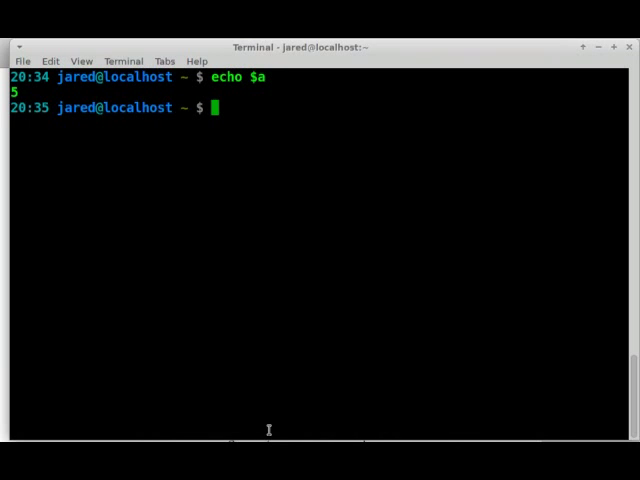
{"action": "type", "text": "f"}
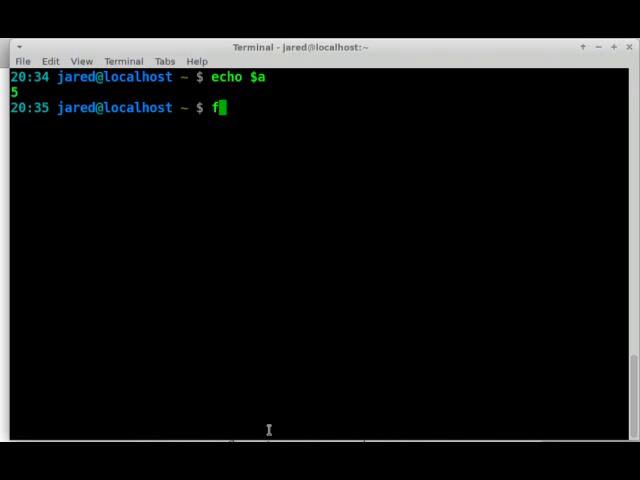
{"action": "type", "text": "=12"}
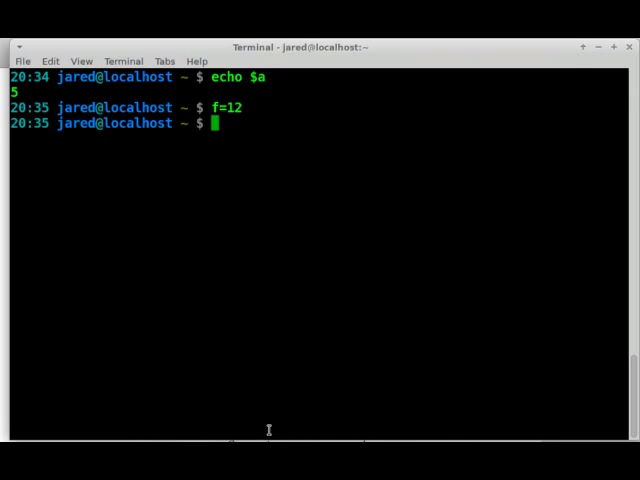
{"action": "type", "text": "e"}
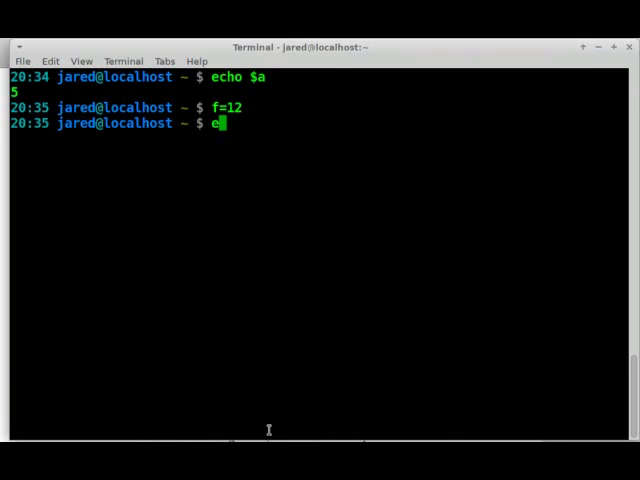
{"action": "type", "text": "cho $f"}
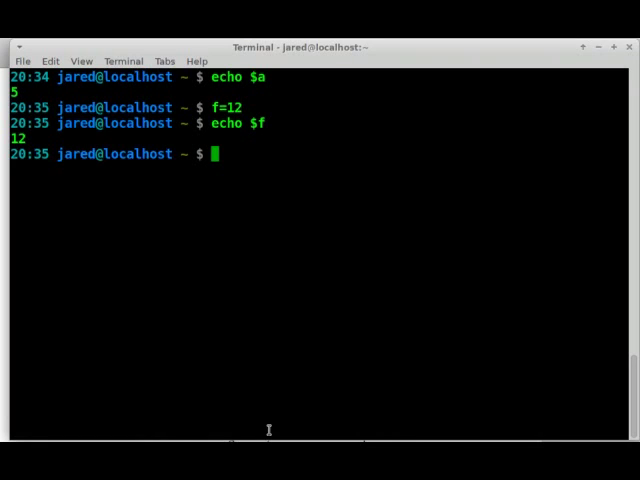
Step: Assign g=$(($a * $f)) as the product of a and f
{"action": "type", "text": "g="}
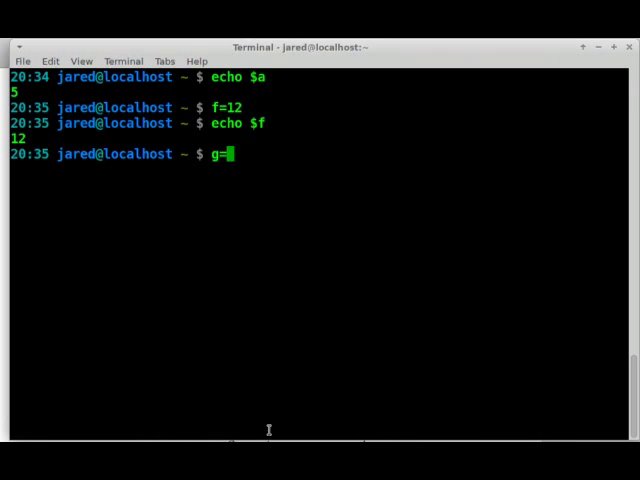
{"action": "type", "text": "$"}
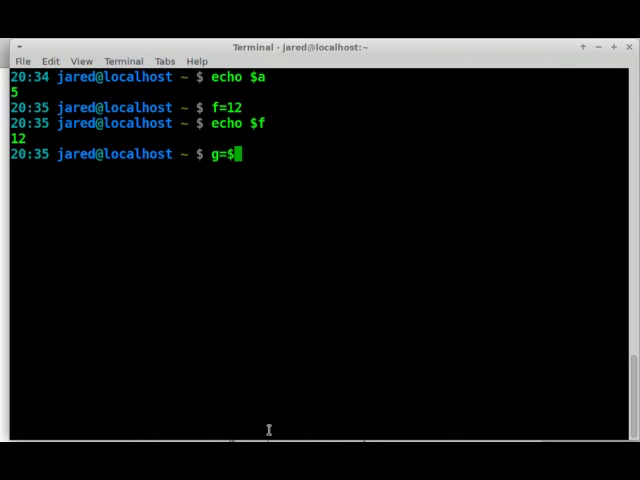
{"action": "type", "text": "(("}
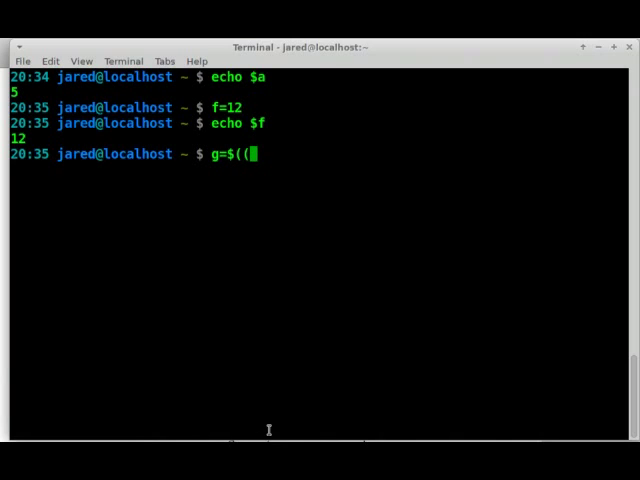
{"action": "type", "text": "$"}
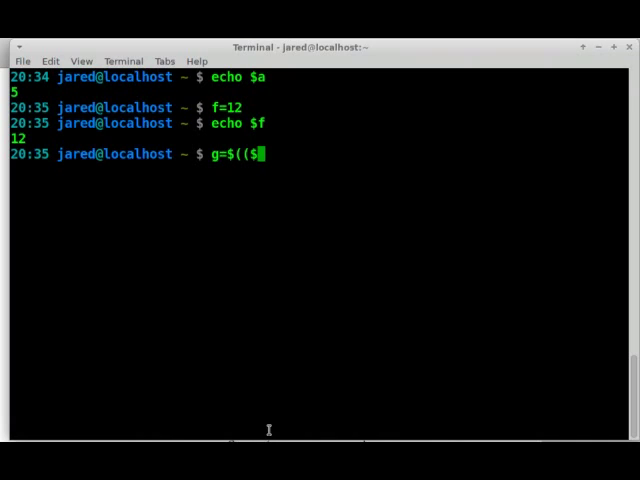
{"action": "type", "text": "a *"}
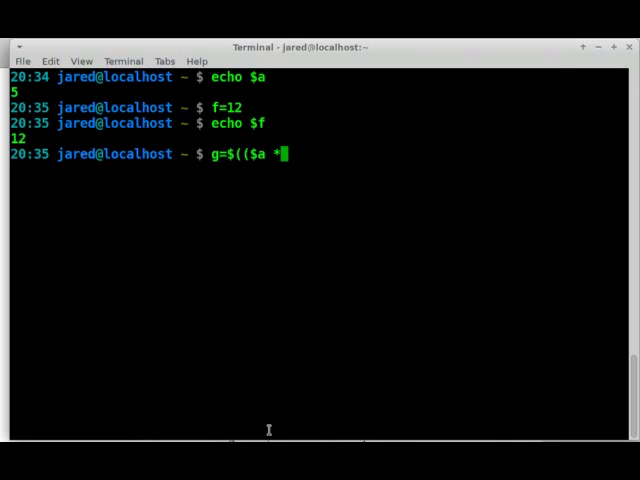
{"action": "type", "text": "\" \""}
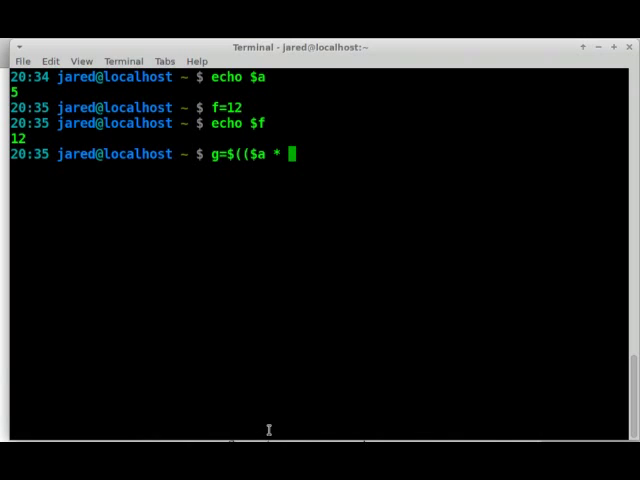
{"action": "type", "text": "$f"}
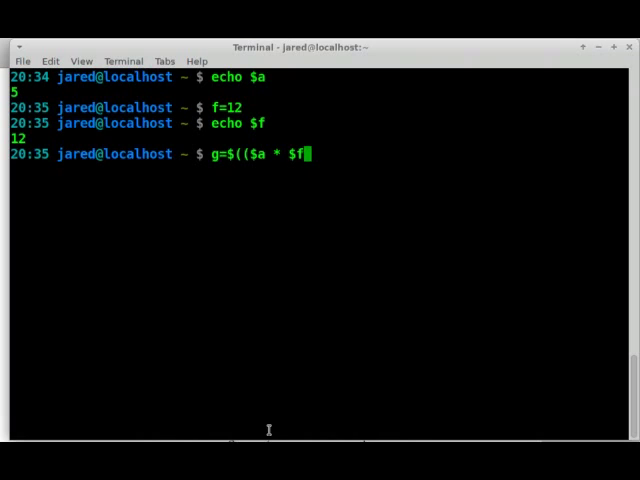
{"action": "type", "text": ")"}
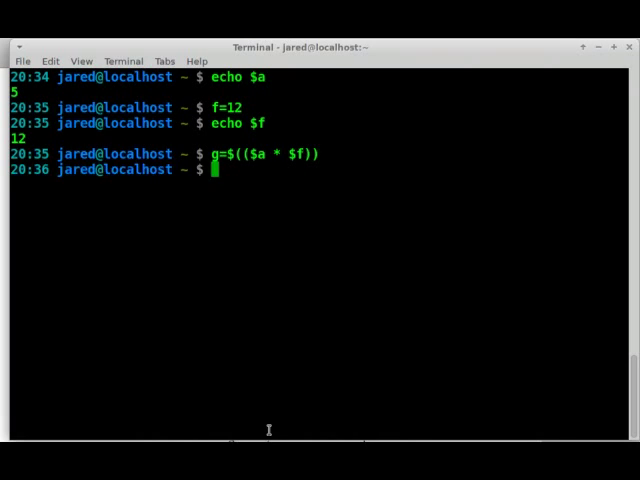
Step: Enter echo $g to print the product
{"action": "type", "text": "e"}
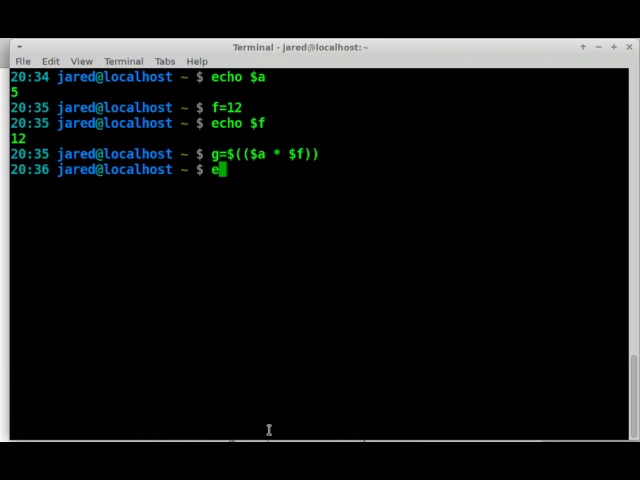
{"action": "type", "text": "cho"}
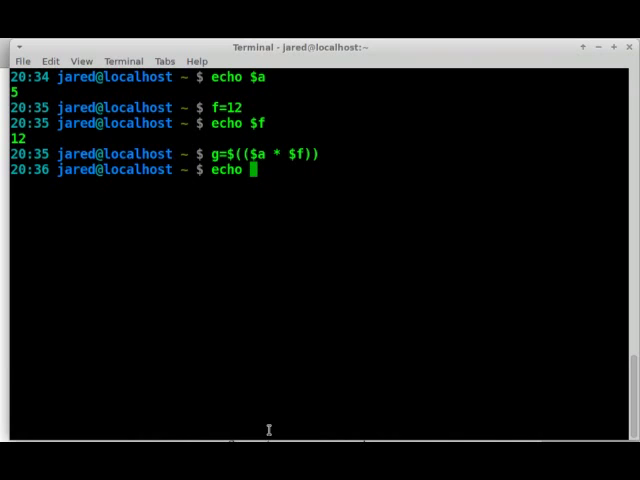
{"action": "type", "text": "$"}
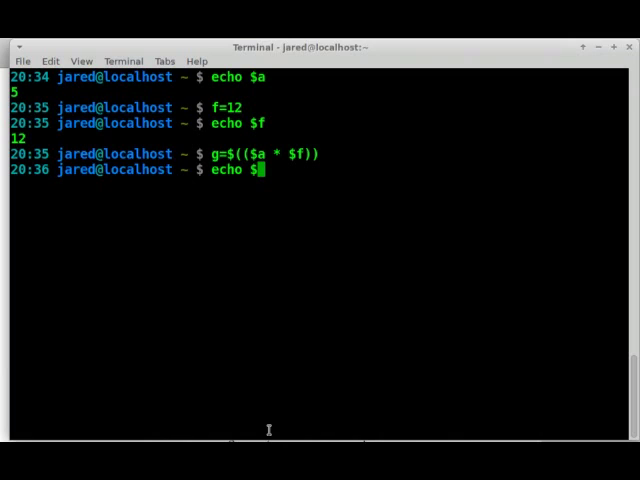
{"action": "type", "text": "g"}
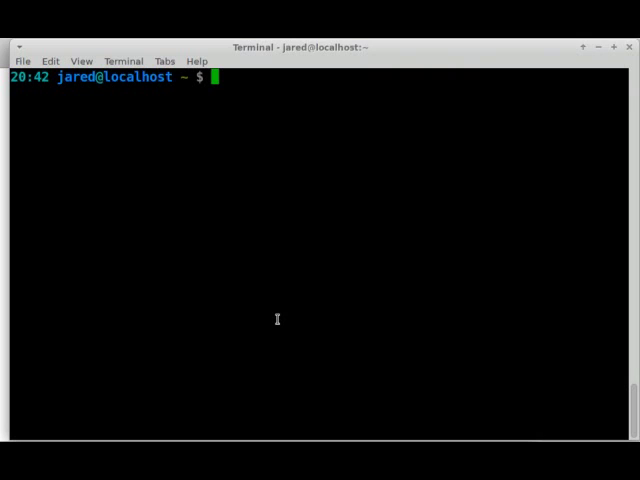
Step: Try sh script3.sh, get a No such file error, then start script3.sh in vim
{"action": "type", "text": "sh age.sh"}
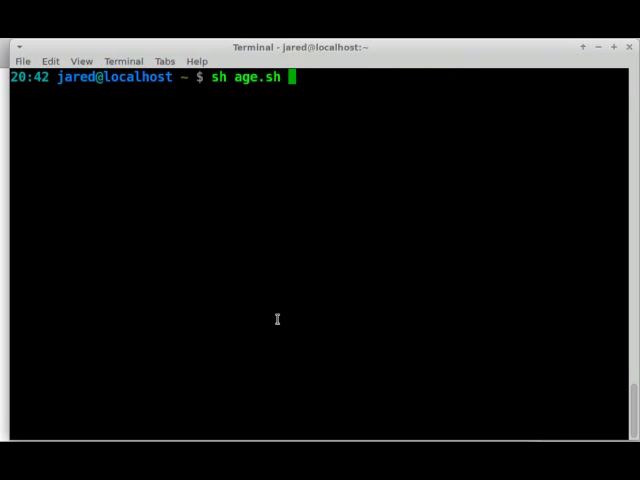
{"action": "type", "text": "script2.sh"}
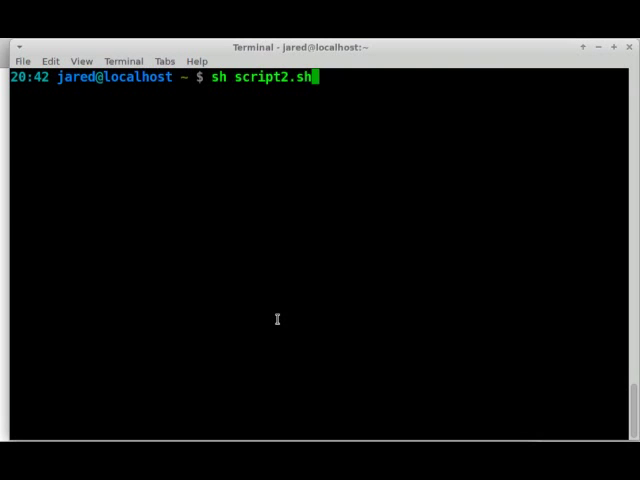
{"action": "key", "text": "BackSpace"}
{"action": "type", "text": "3"}
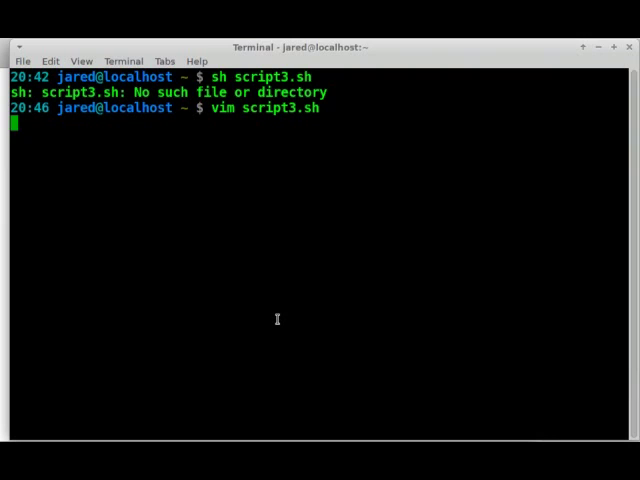
{"action": "key", "text": "Return"}
{"action": "type", "text": "#"}
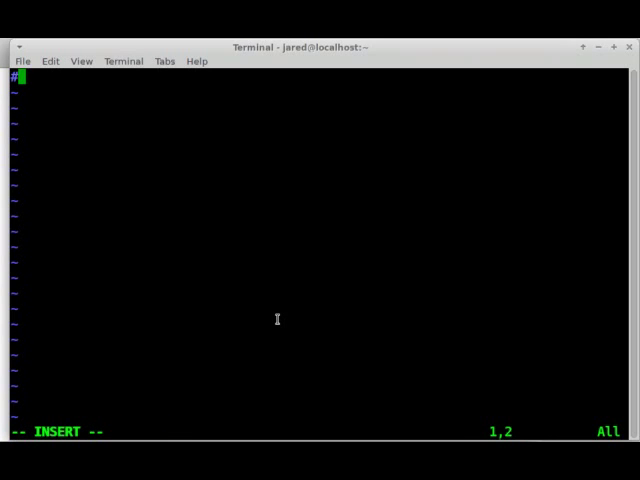
Step: Write the #!/bin/bash shebang and the a= and b= assignment lines
{"action": "type", "text": "!/b"}
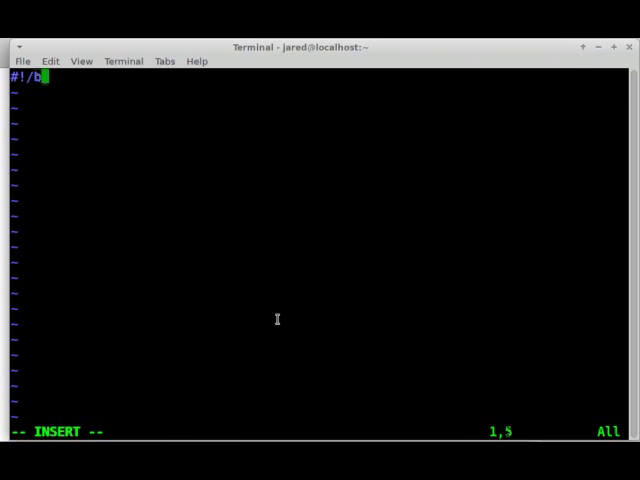
{"action": "type", "text": "in/bash"}
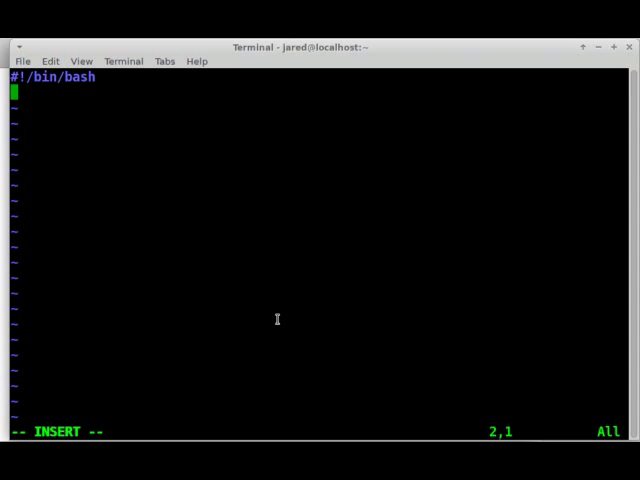
{"action": "type", "text": "a=3"}
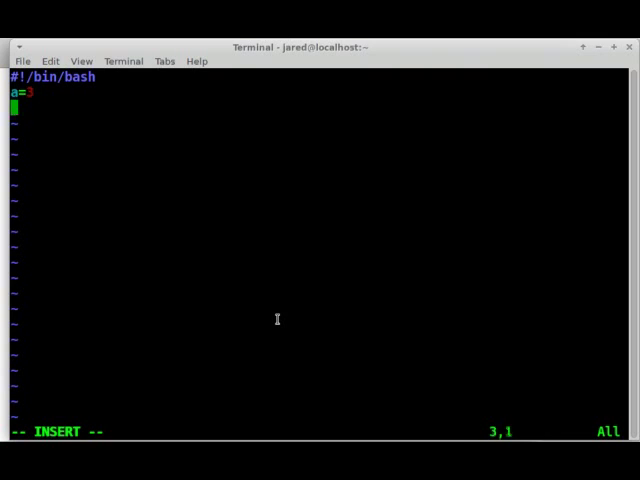
{"action": "type", "text": "b=15"}
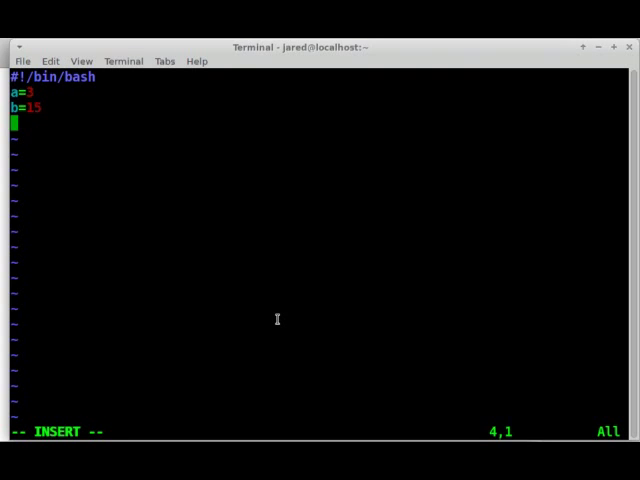
Step: Add the line c=$(($a + $b)) storing the sum of a and b
{"action": "type", "text": "c=$"}
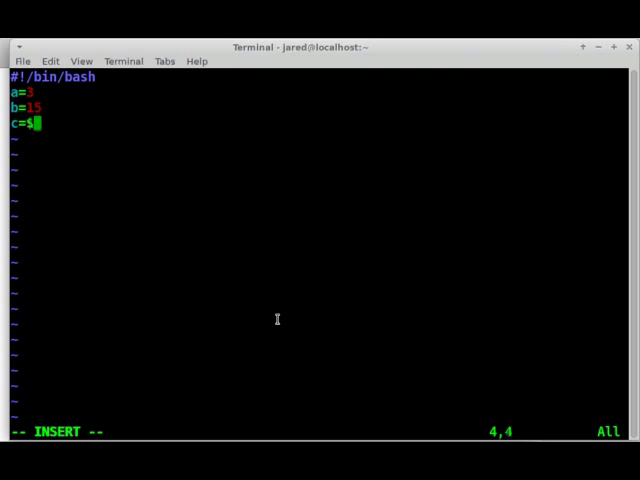
{"action": "type", "text": "("}
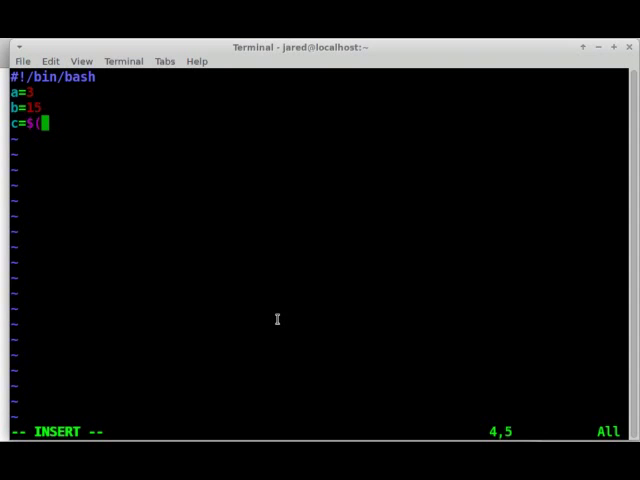
{"action": "type", "text": "("}
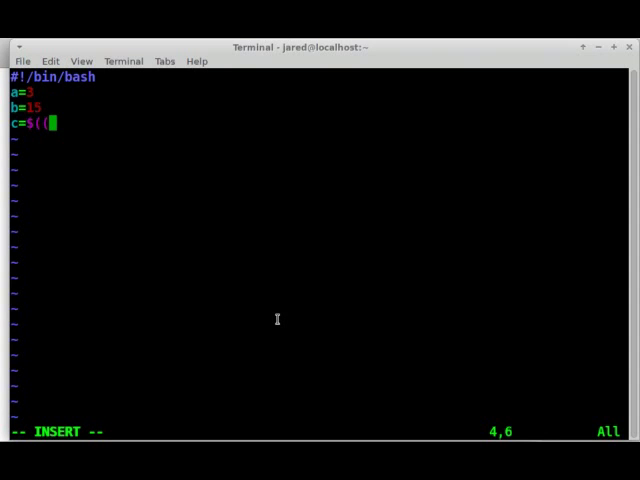
{"action": "type", "text": "$"}
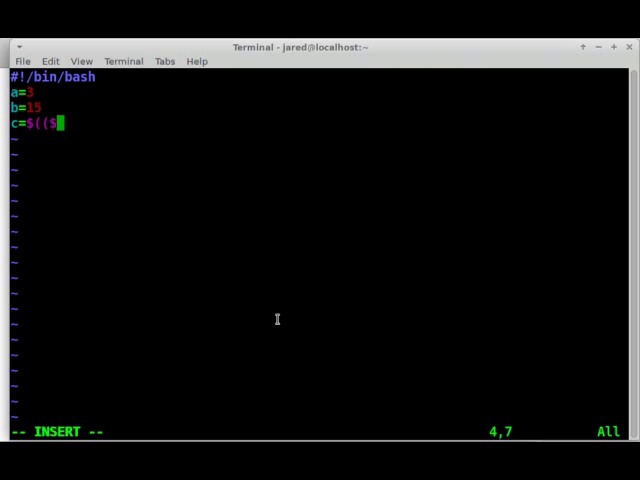
{"action": "type", "text": "a +"}
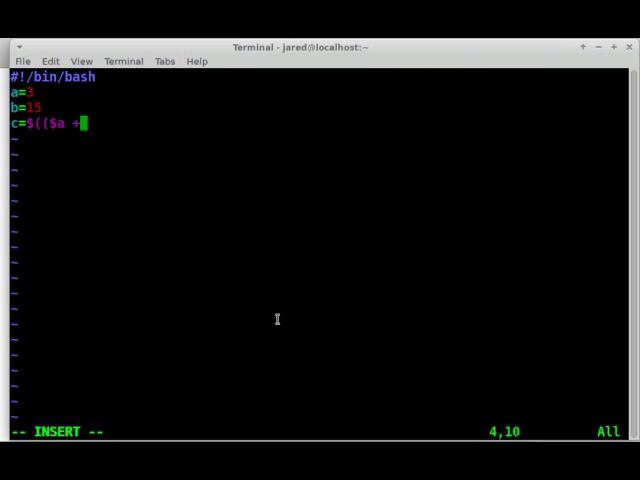
{"action": "type", "text": "$"}
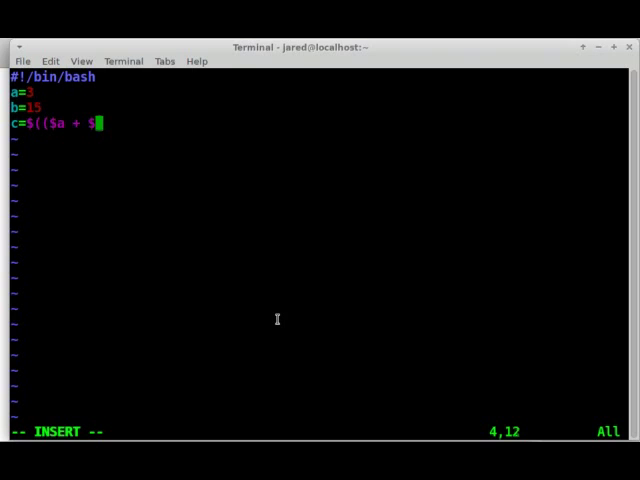
{"action": "type", "text": "b"}
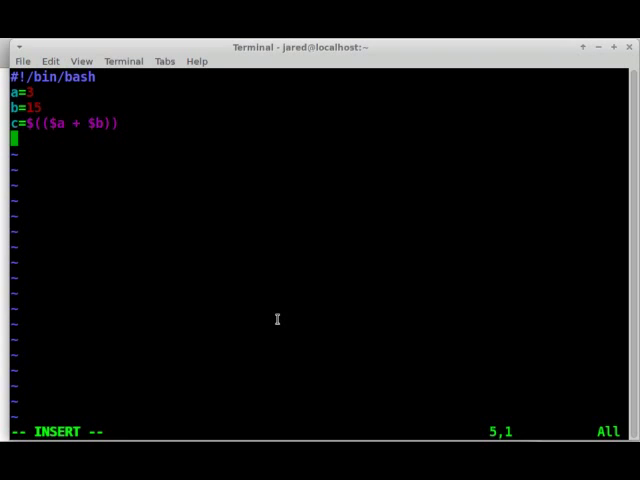
Step: Add echo $c, then save script3.sh and quit vim with :x
{"action": "type", "text": "e"}
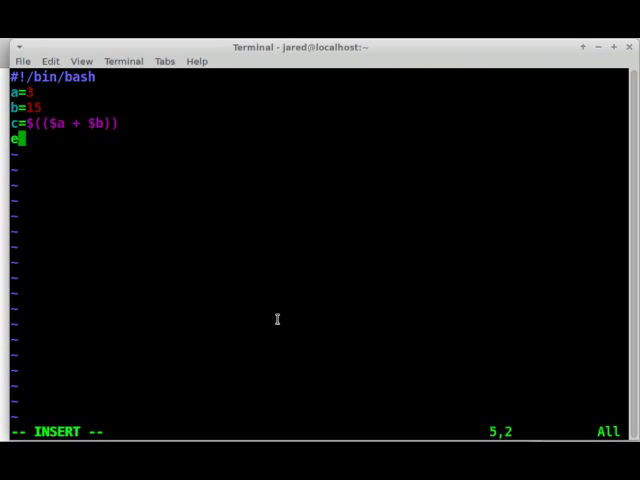
{"action": "type", "text": "cho $"}
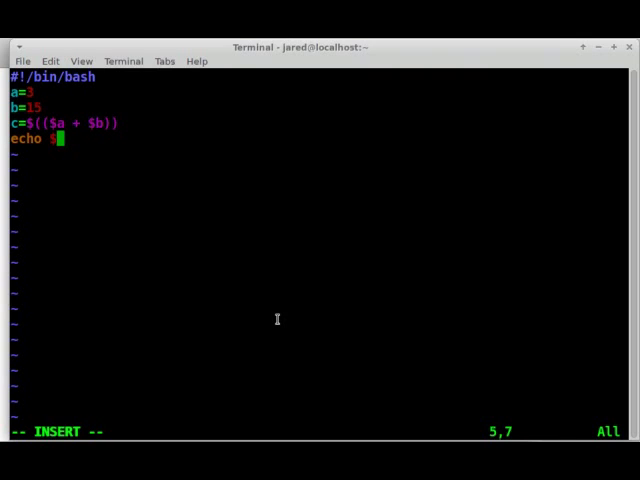
{"action": "type", "text": "c"}
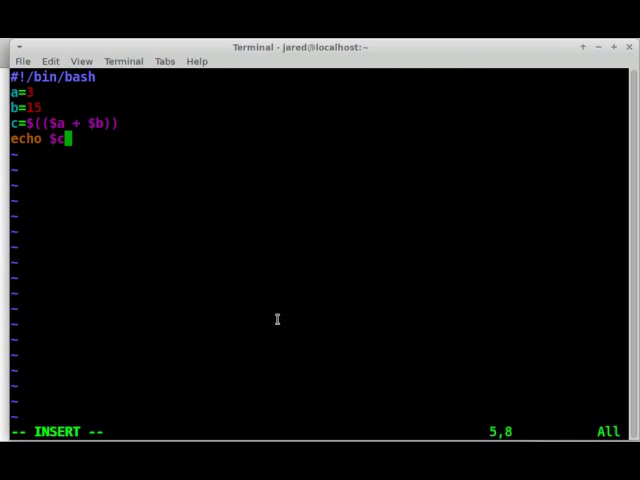
{"action": "key", "text": "BackSpace"}
{"action": "type", "text": ":x"}
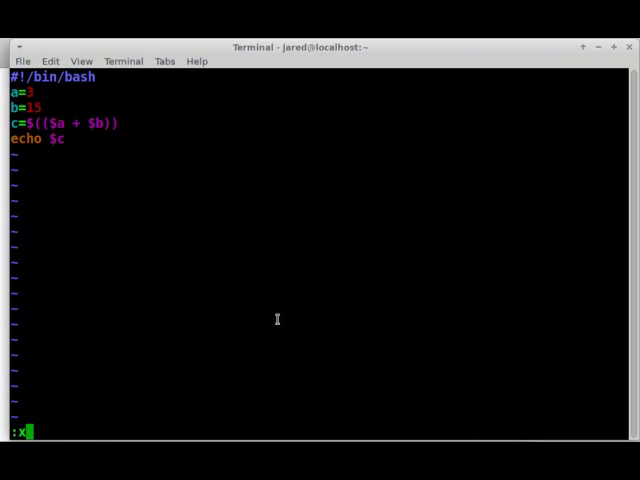
{"action": "key", "text": "Return"}
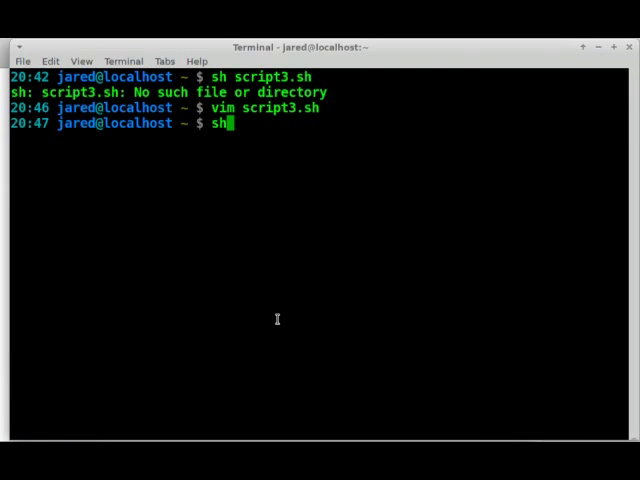
Step: Run sh script3.sh, which prints the sum
{"action": "type", "text": "s"}
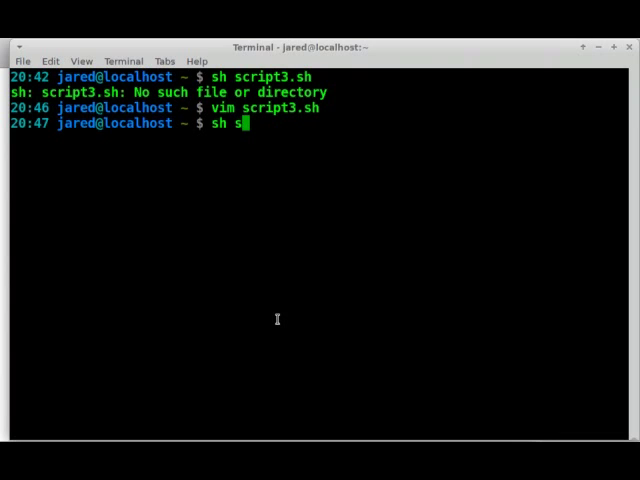
{"action": "type", "text": "cript3."}
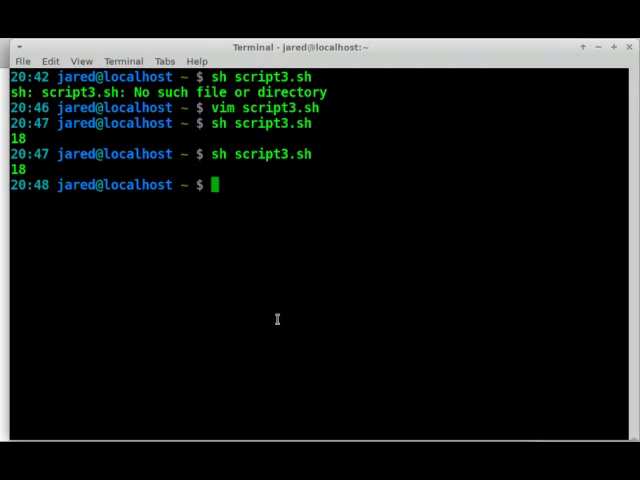
{"action": "type", "text": "sh script3.sh"}
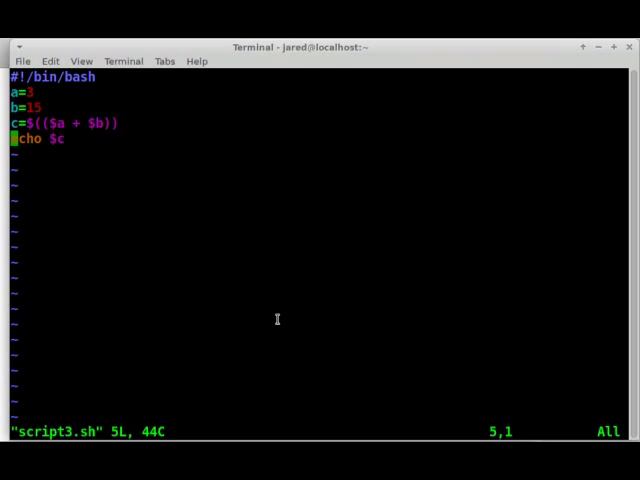
Step: Start a new blank line beneath the #!/bin/bash shebang in script3.sh
{"action": "key", "text": "Up"}
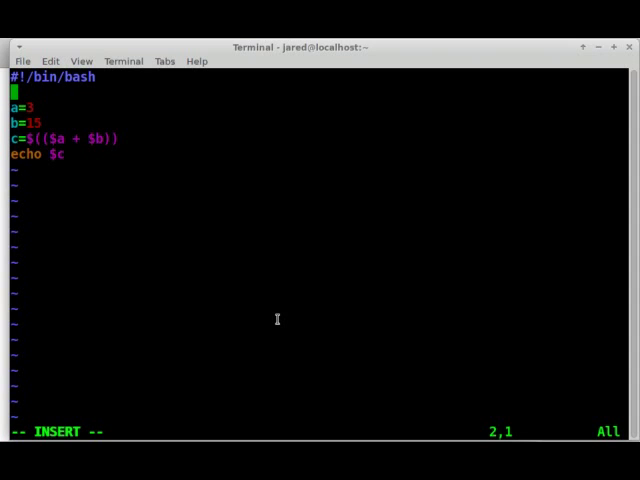
Step: Add an echo prompting for your 1st number and delete the fixed a=3 line
{"action": "type", "text": "echo \""}
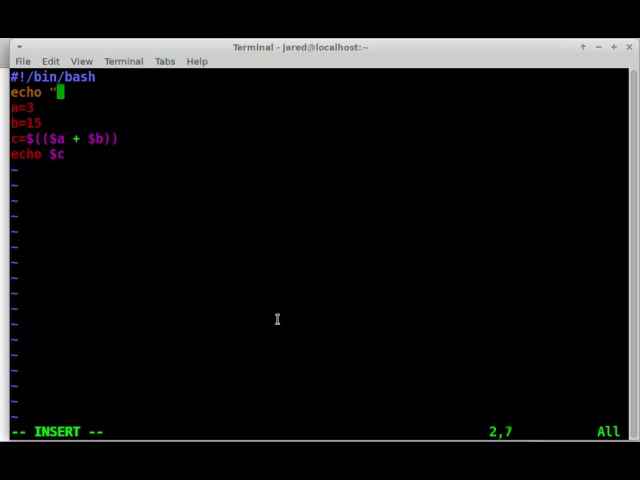
{"action": "type", "text": "Type in y"}
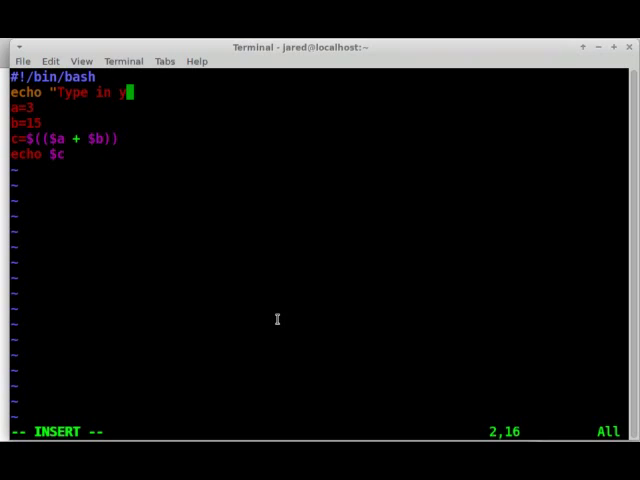
{"action": "type", "text": "our 1st n"}
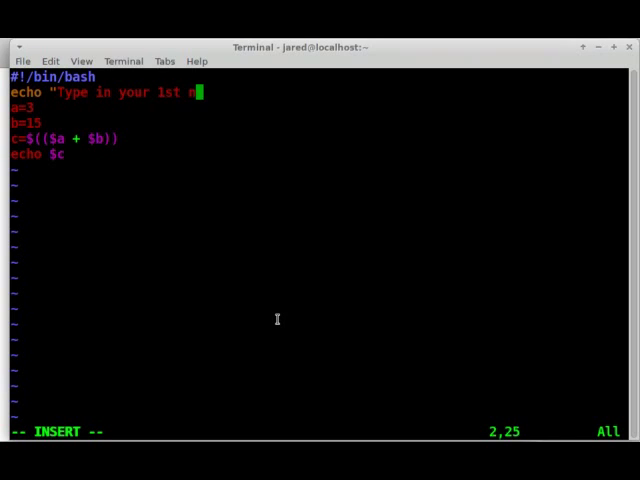
{"action": "type", "text": "umber\""}
{"action": "type", "text": "read a"}
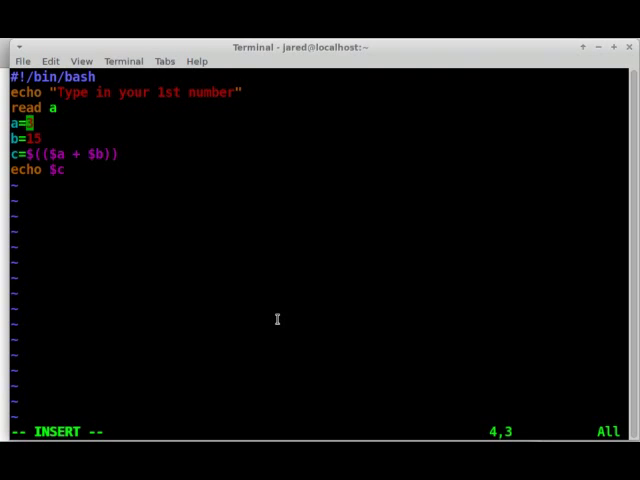
{"action": "key", "text": "Home"}
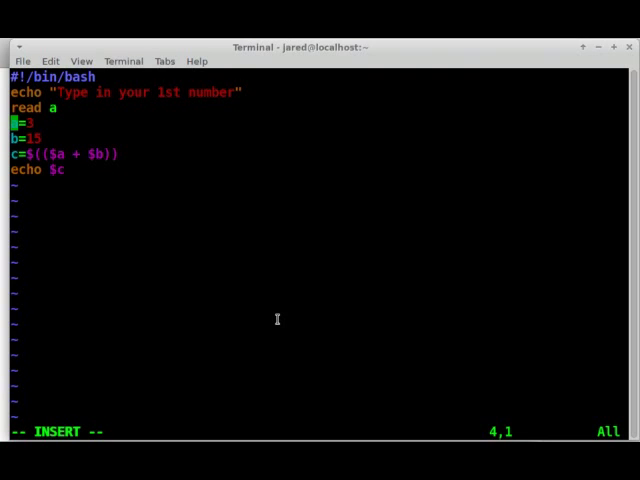
{"action": "type", "text": "dd"}
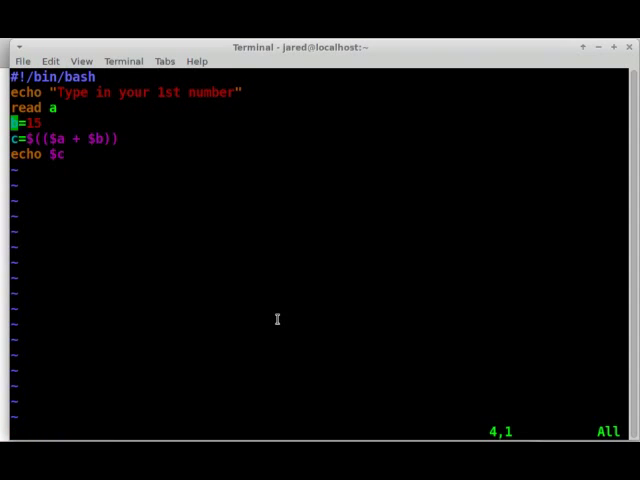
{"action": "key", "text": "i"}
{"action": "type", "text": "E"}
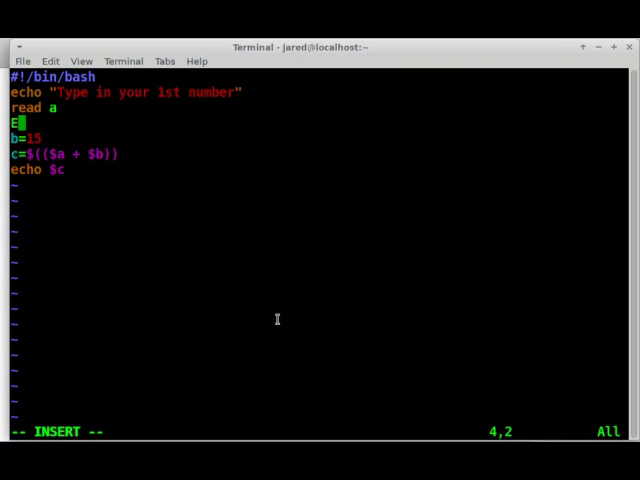
Step: Add an echo prompting for the 2nd number and read it into b instead of b=15
{"action": "type", "text": "cho \"Type in your 2n"}
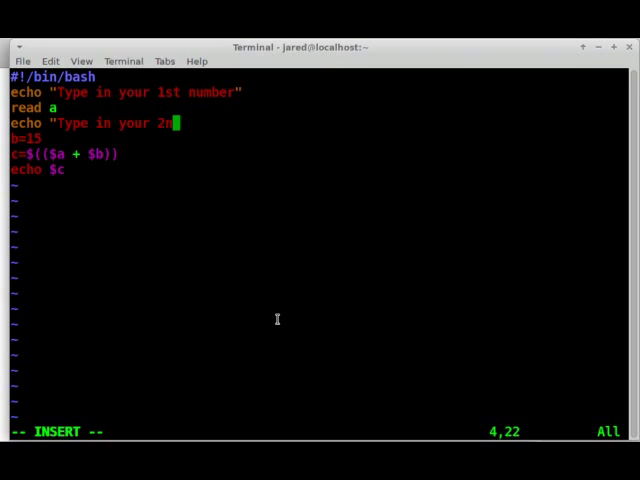
{"action": "type", "text": "d number.\""}
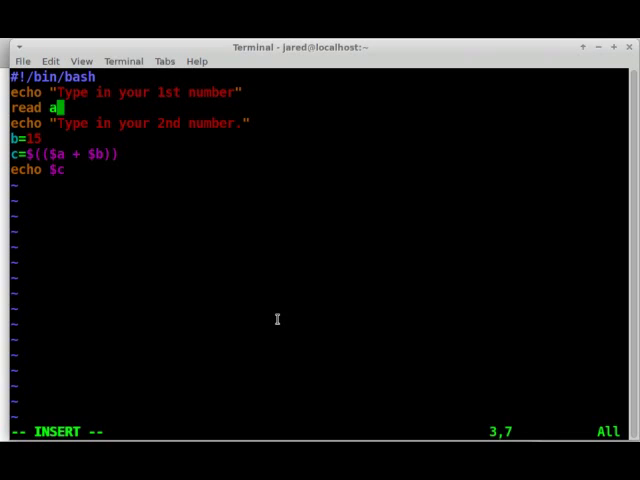
{"action": "type", "text": "."}
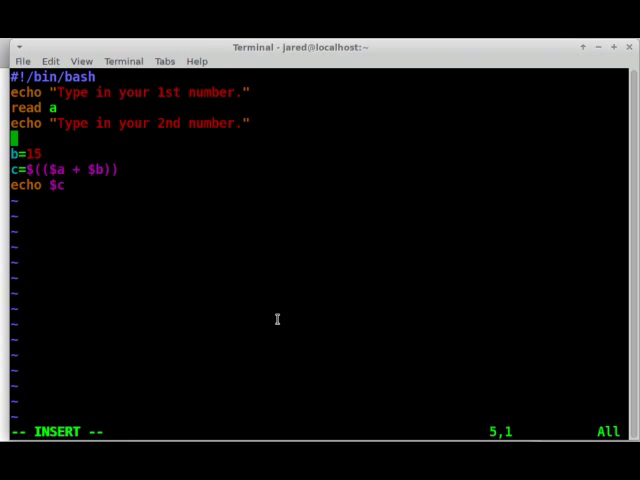
{"action": "type", "text": "read"}
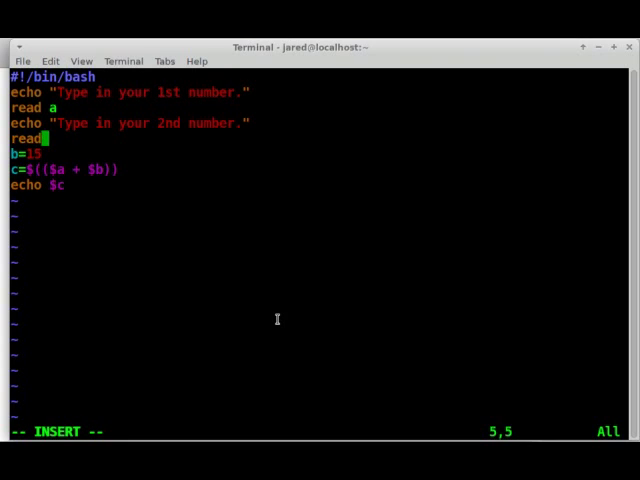
{"action": "type", "text": "b"}
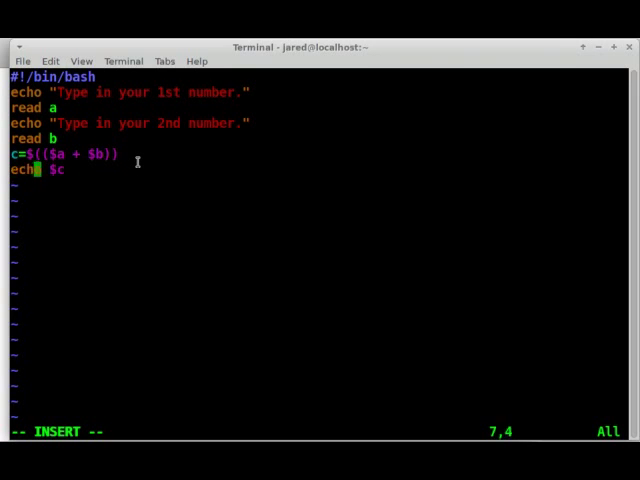
Step: Make the last line echo "Your answer is $c" so the sum is labelled
{"action": "type", "text": "\""}
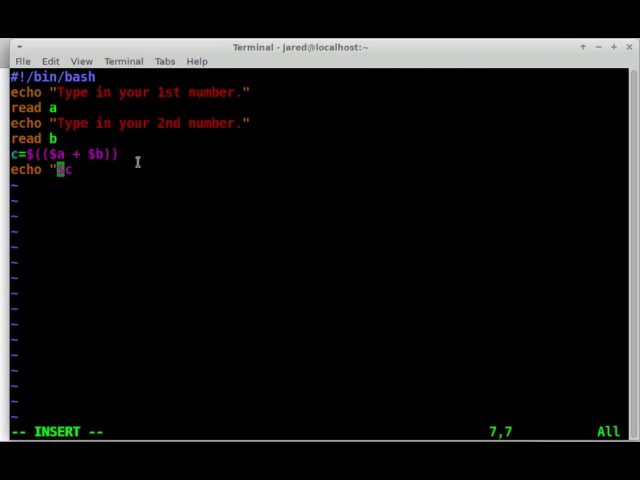
{"action": "type", "text": "Your"}
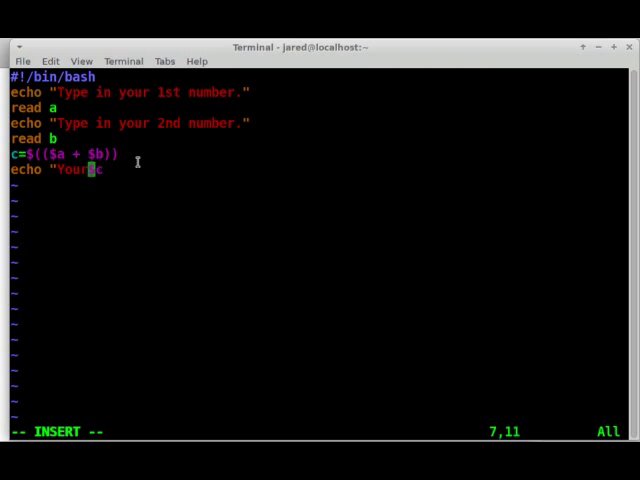
{"action": "type", "text": "answer is"}
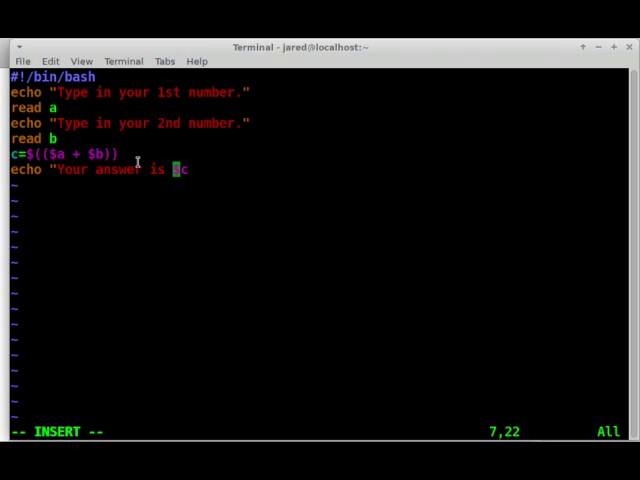
{"action": "type", "text": "$\""}
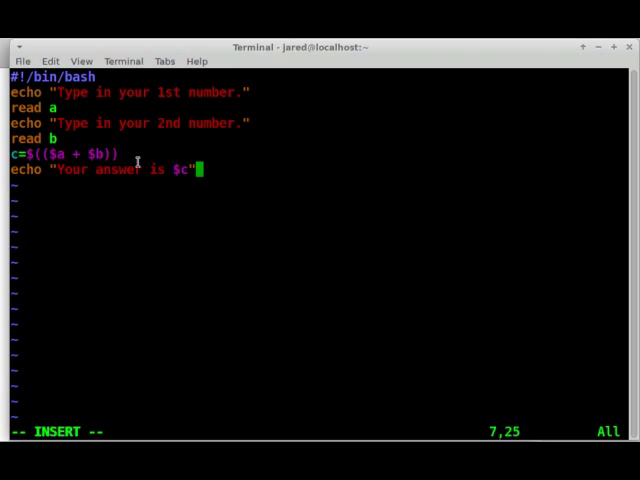
{"action": "mouse_move", "coordinate": [156, 252]}
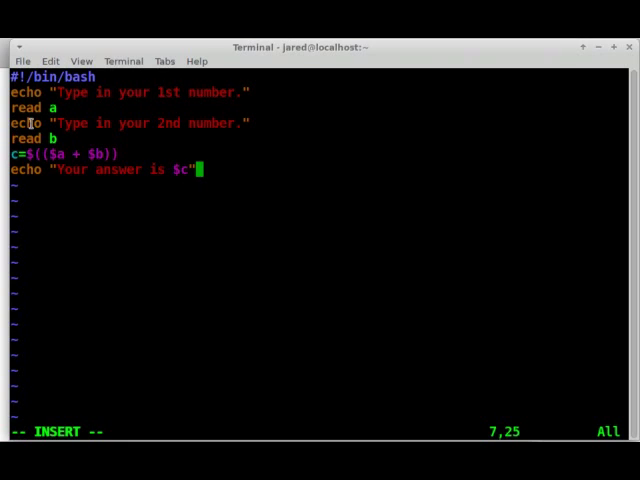
{"action": "mouse_move", "coordinate": [52, 136]}
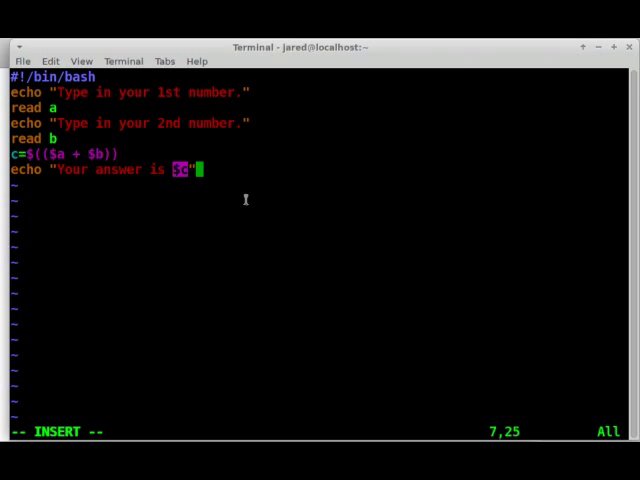
{"action": "mouse_move", "coordinate": [132, 156]}
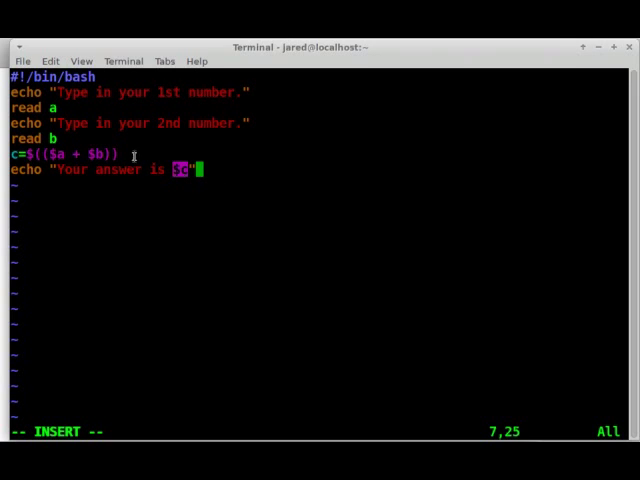
{"action": "mouse_move", "coordinate": [108, 342]}
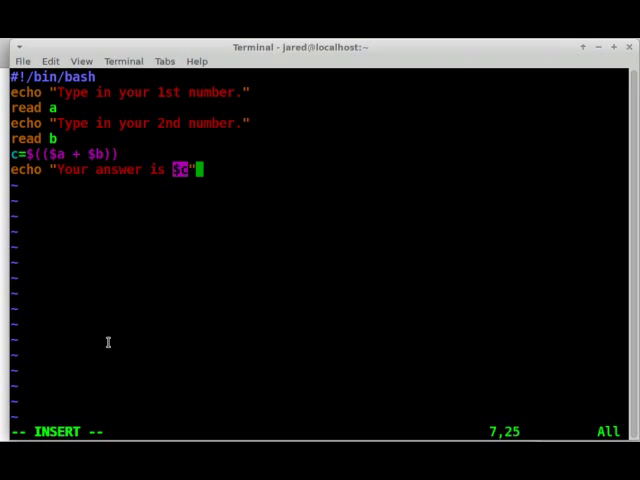
{"action": "mouse_move", "coordinate": [192, 236]}
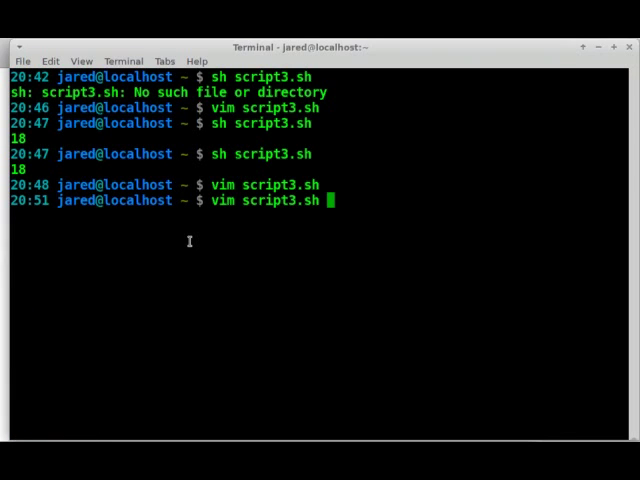
Step: Run sh script3.sh, enter 14 and 39, and get Your answer is 53
{"action": "type", "text": "sh script3.sh"}
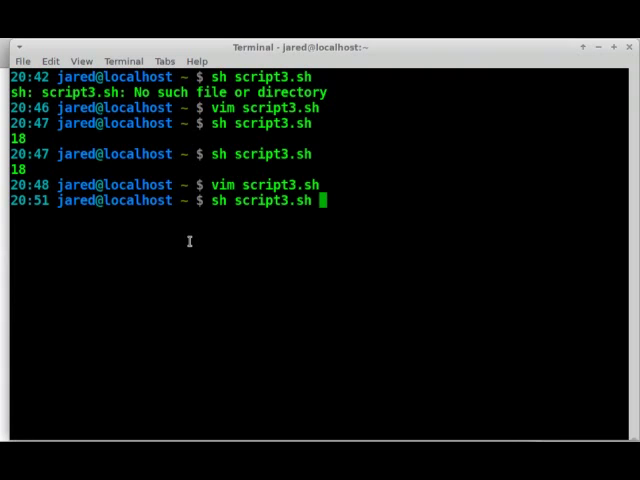
{"action": "key", "text": "Return"}
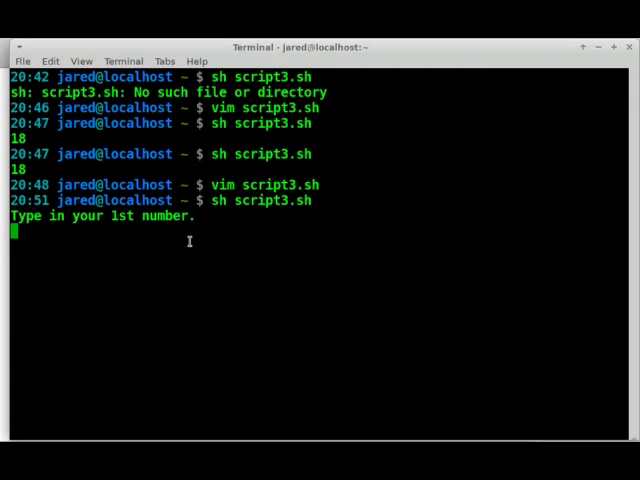
{"action": "type", "text": "14"}
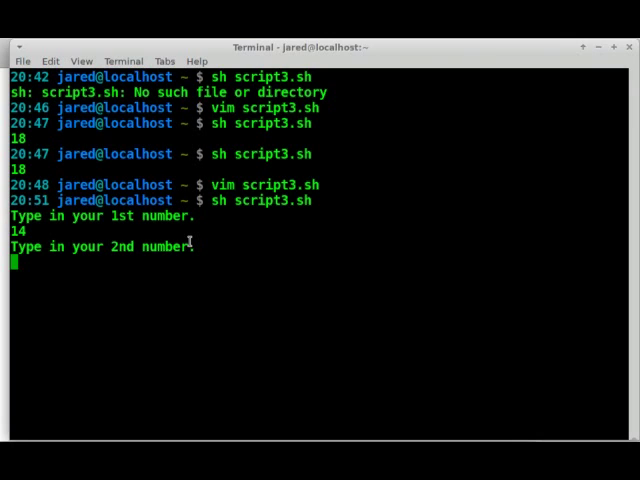
{"action": "type", "text": "39"}
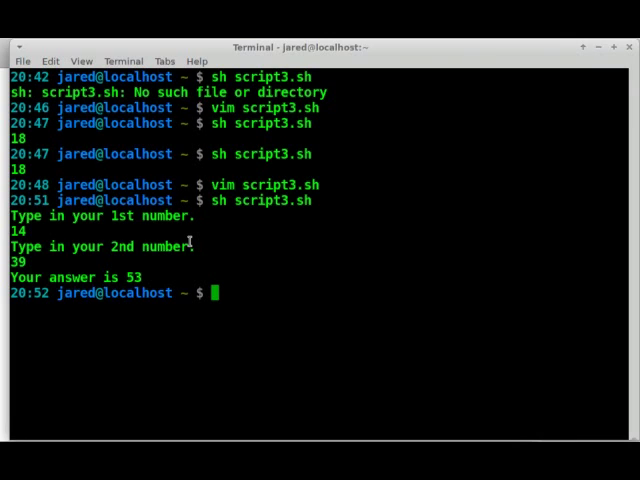
{"action": "type", "text": "sh script3.sh"}
{"action": "type", "text": ":"}
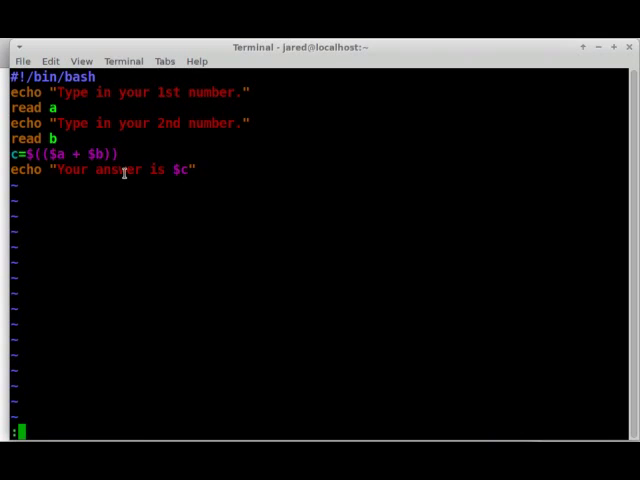
Step: Quit vim, rerun sh script3.sh and enter 12345 and 87654 as the two numbers
{"action": "key", "text": "Return"}
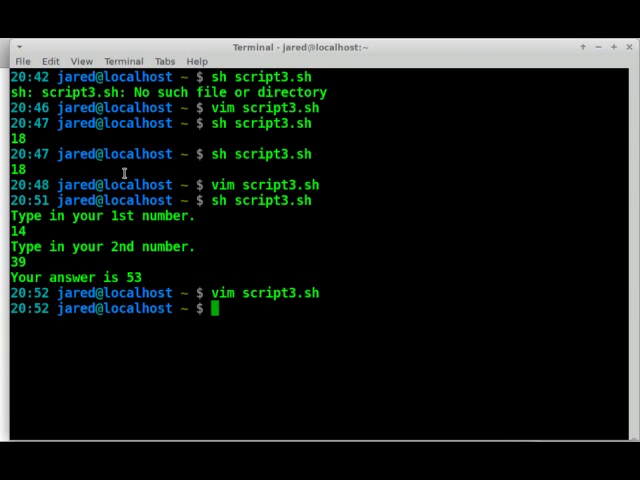
{"action": "type", "text": "vim script3.sh"}
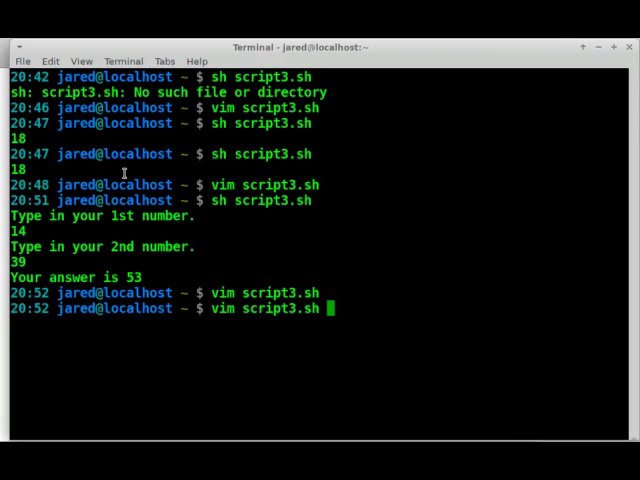
{"action": "type", "text": "sh script3.sh"}
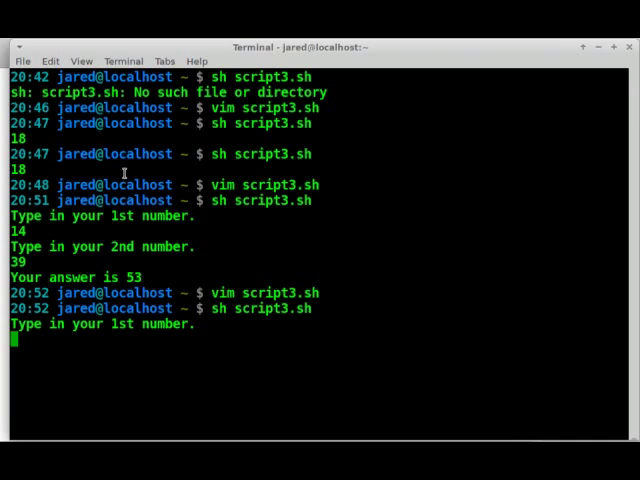
{"action": "type", "text": "1"}
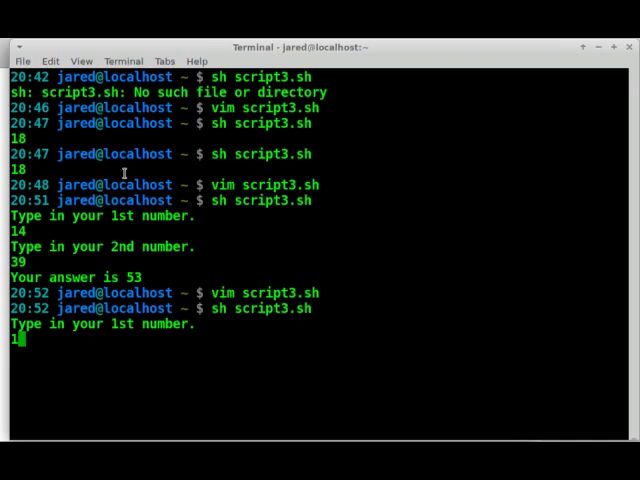
{"action": "type", "text": "2345"}
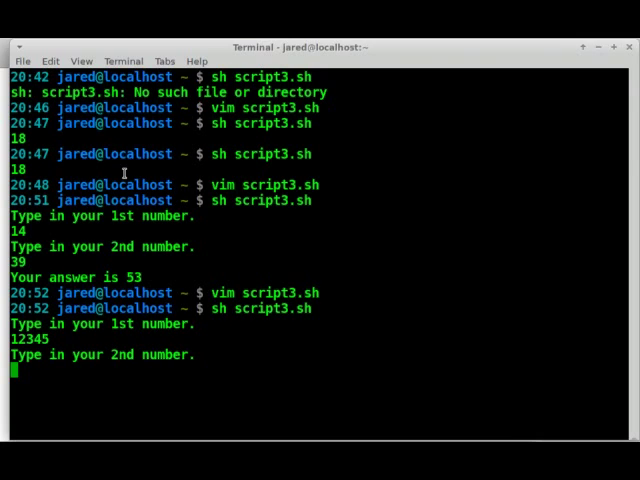
{"action": "type", "text": "8"}
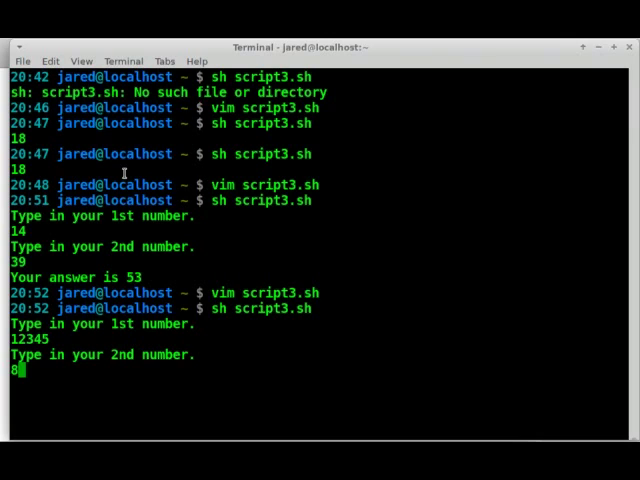
{"action": "type", "text": "7654"}
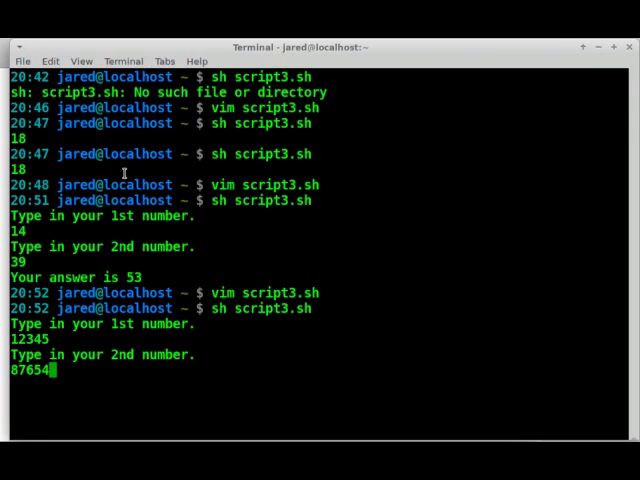